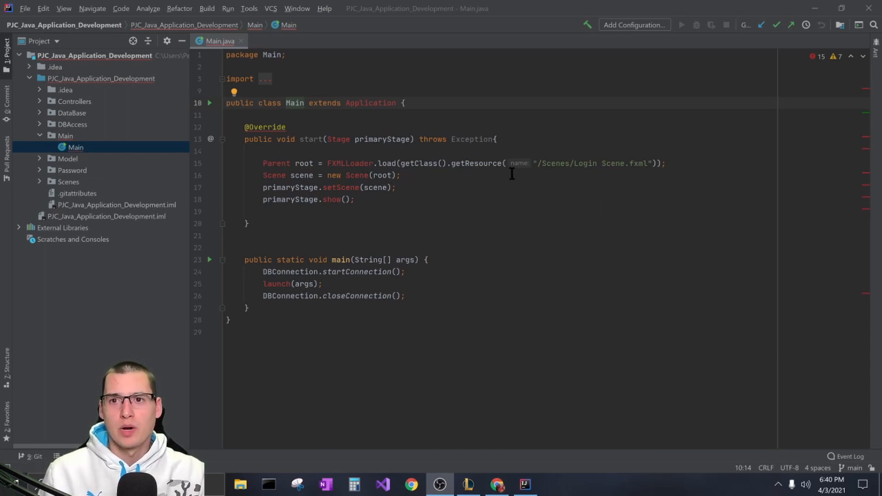
mouse_move(289, 117)
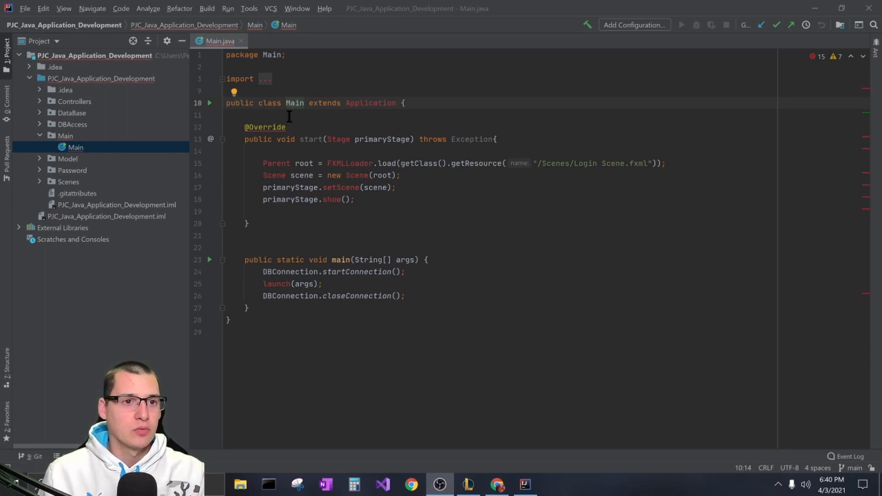
mouse_move(388, 247)
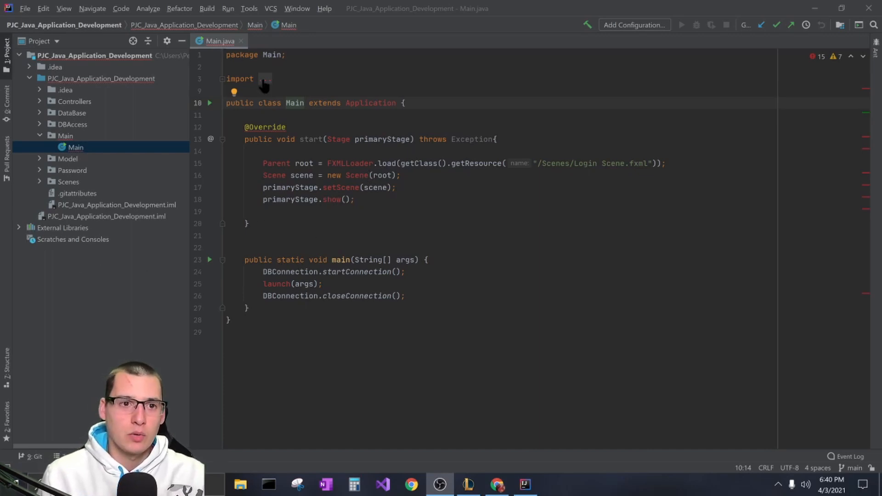
- Unfold Main.java's collapsed import block to reveal the DBConnection and javafx import lines
left_click(263, 78)
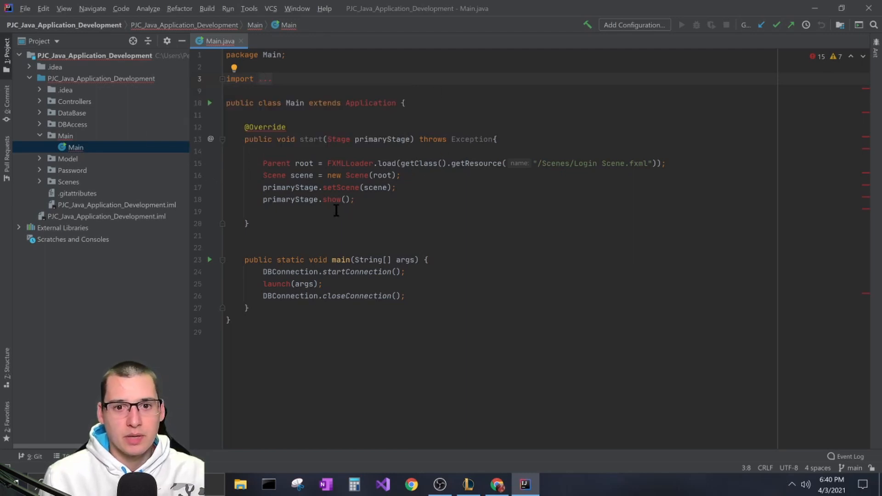
mouse_move(472, 206)
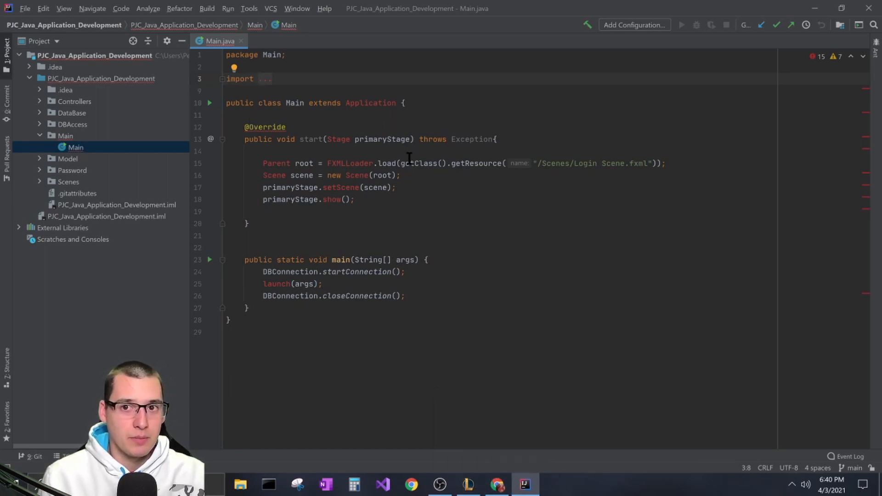
mouse_move(166, 99)
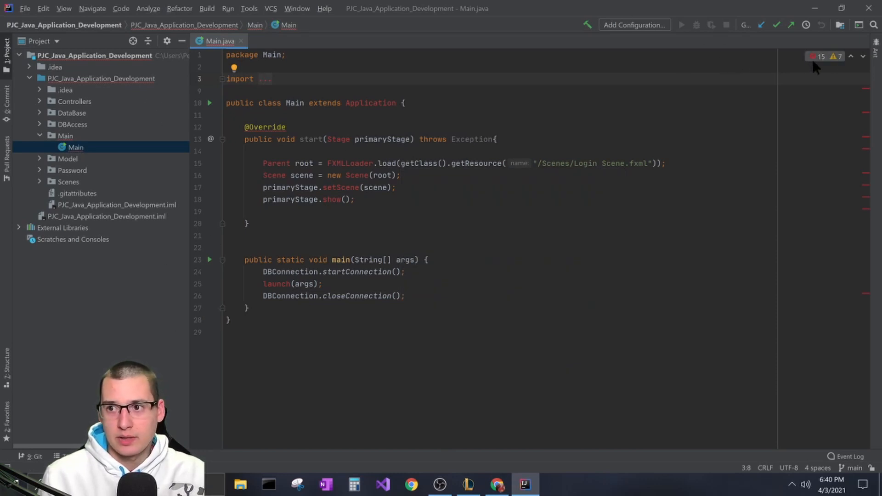
right_click(262, 84)
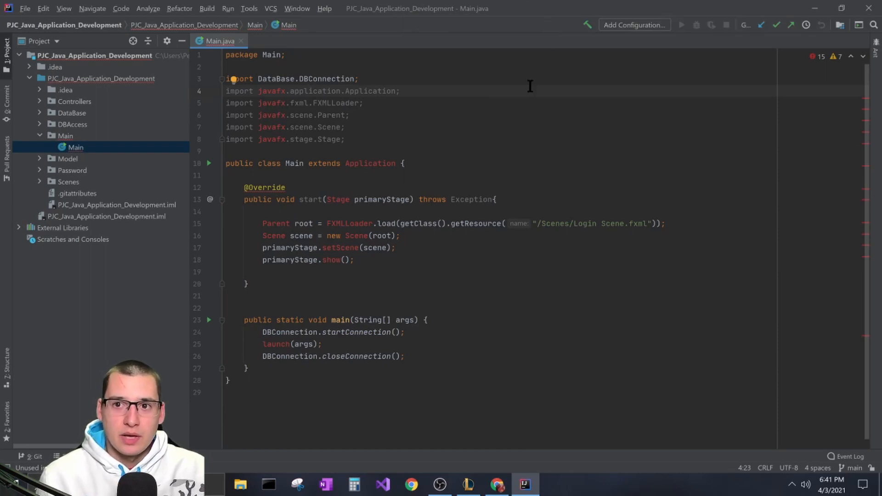
mouse_move(394, 108)
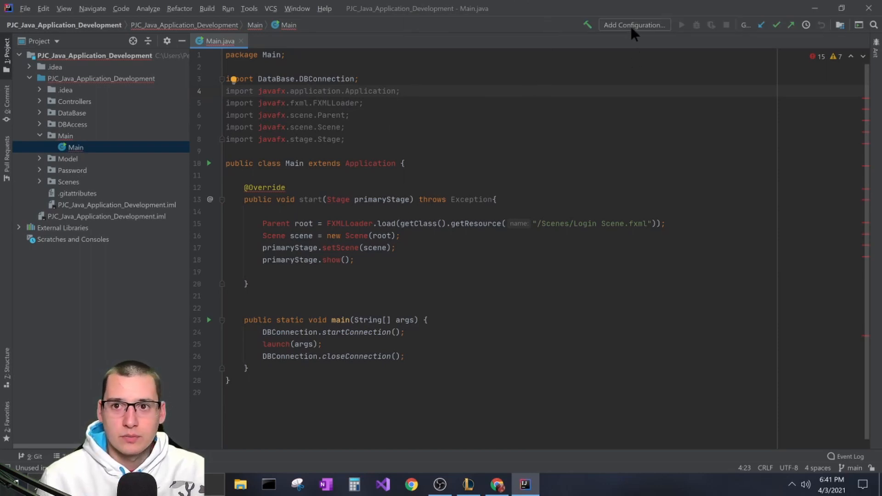
mouse_move(658, 48)
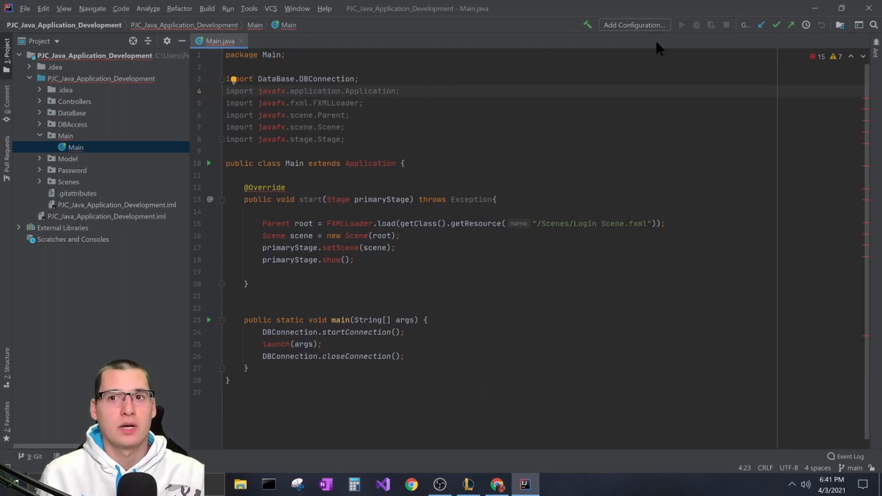
- Browse for and choose Main as the main class of the Application configuration template
left_click(633, 25)
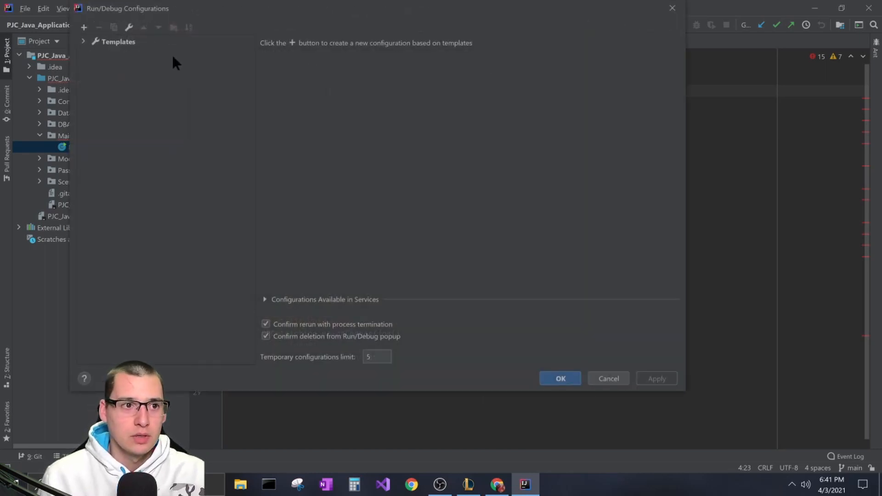
left_click(83, 40)
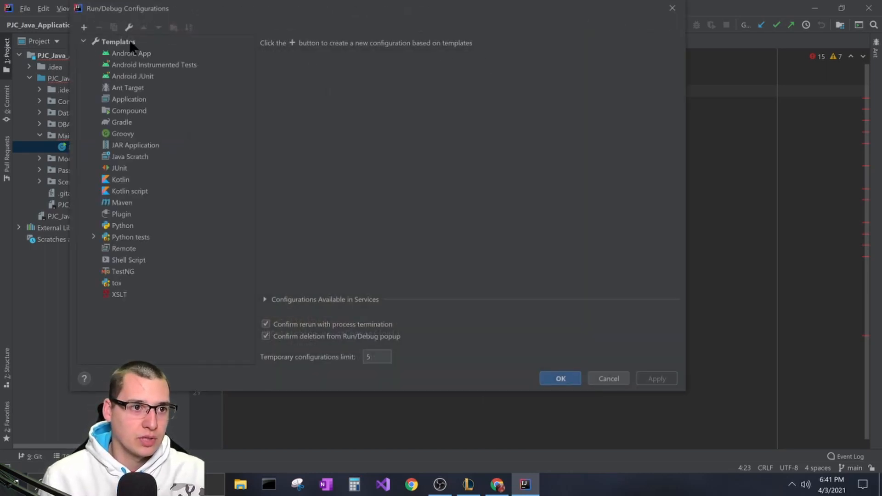
mouse_move(122, 116)
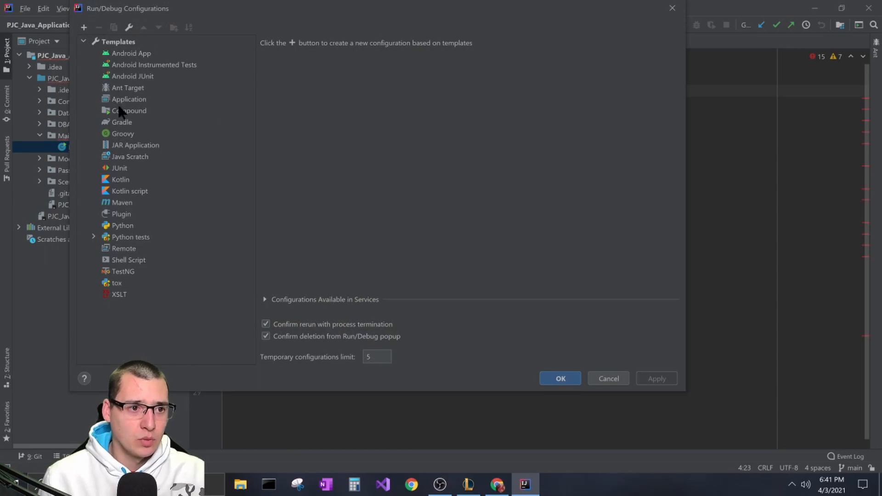
left_click(129, 99)
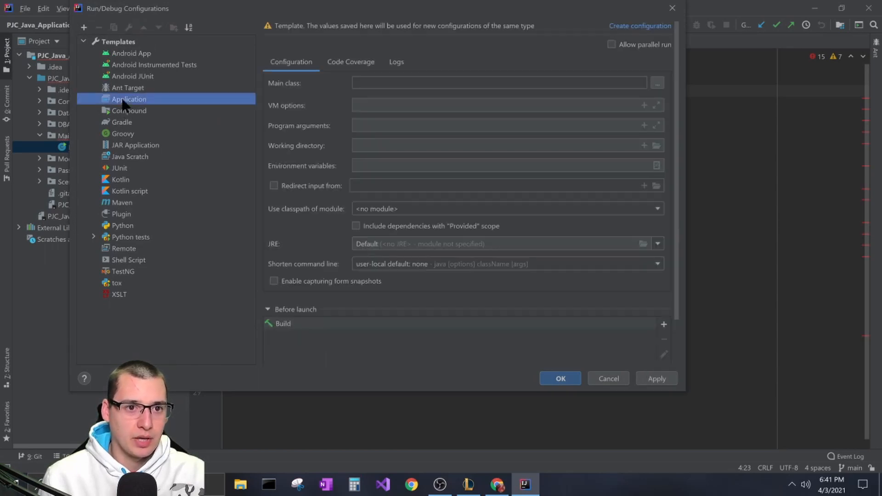
left_click(498, 82)
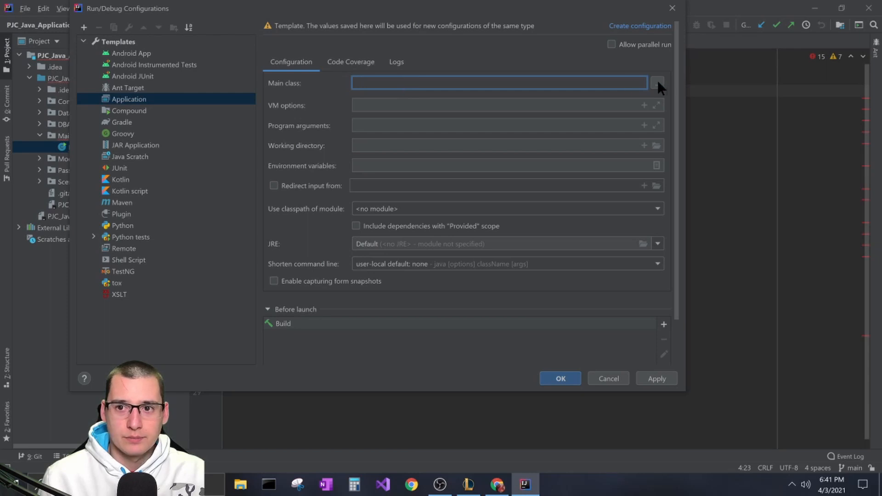
left_click(656, 83)
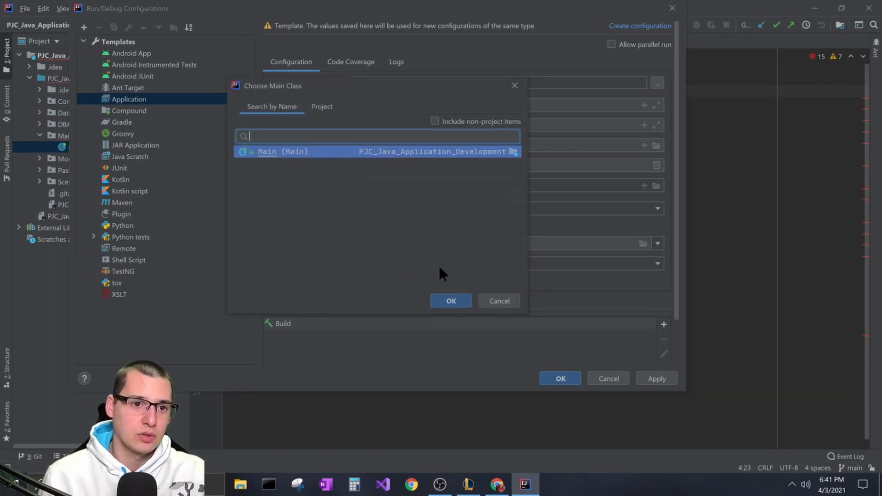
mouse_move(279, 161)
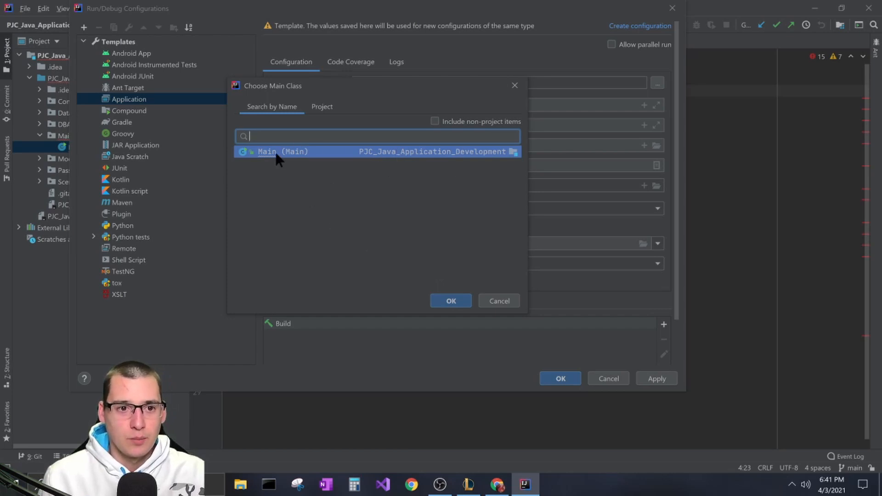
left_click(450, 301)
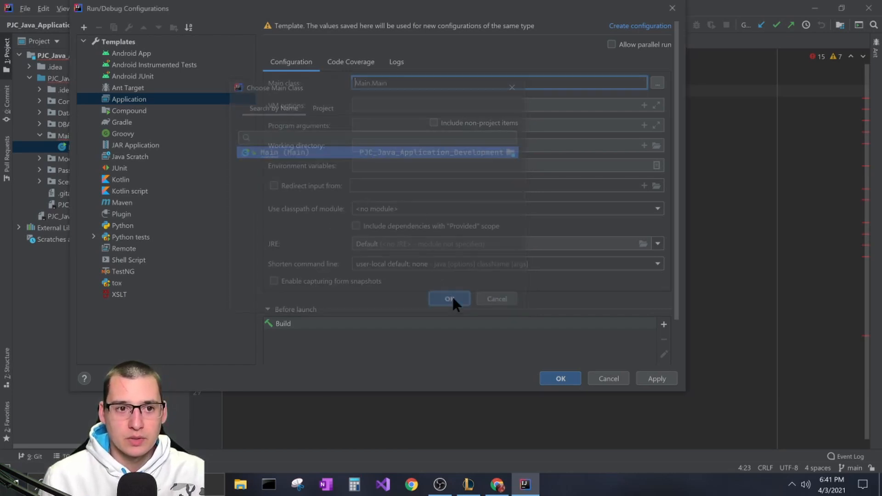
left_click(448, 298)
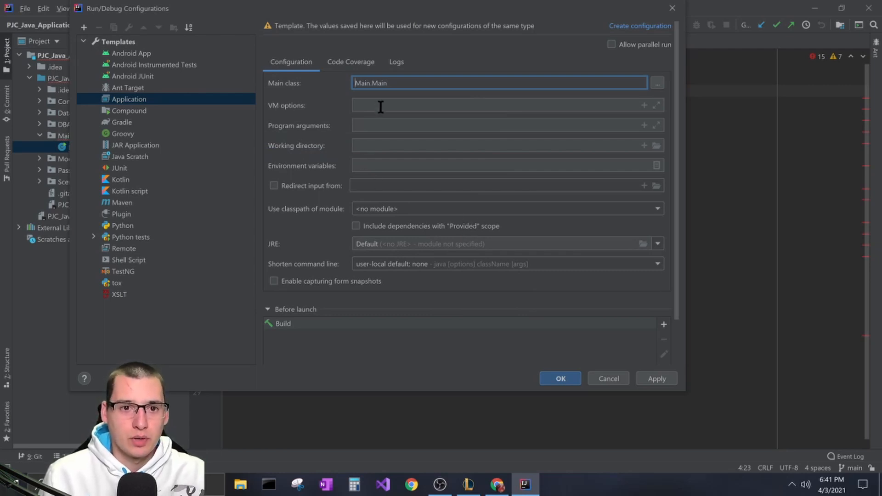
left_click(495, 105)
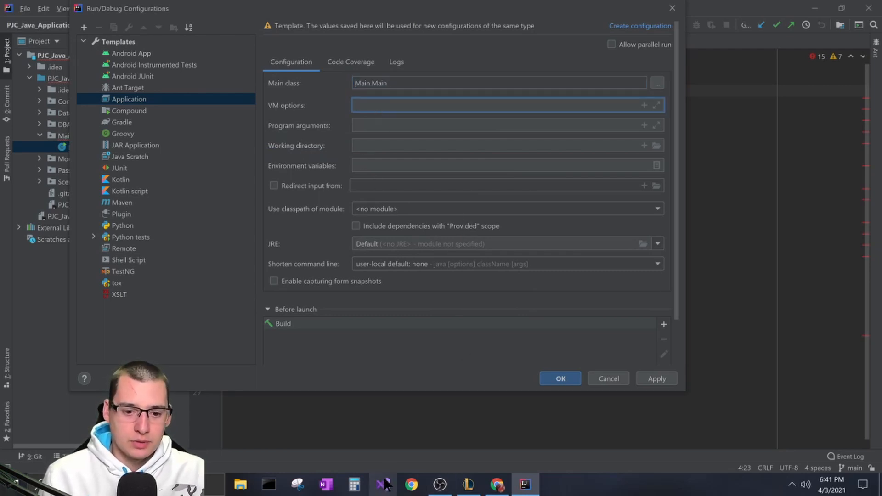
- Add --add-modules javafx.fxml,javafx.controls,javafx.graphics VM options and set the run JRE to 11
left_click(326, 484)
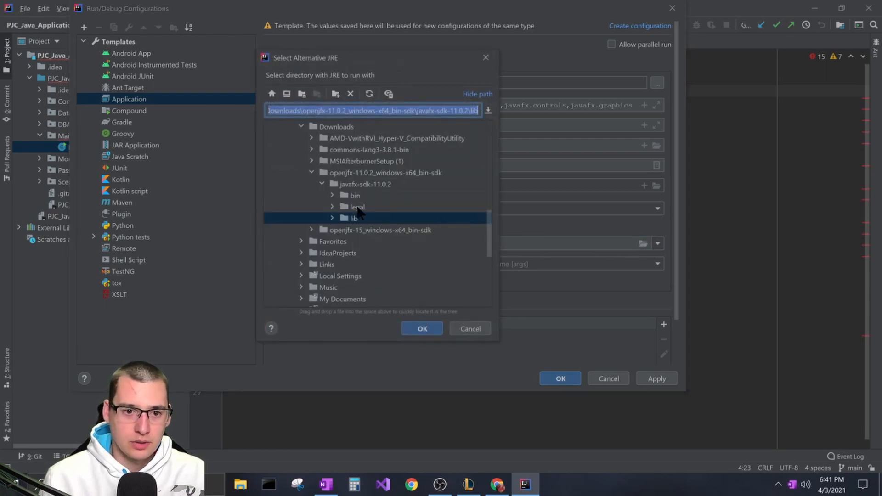
left_click(365, 184)
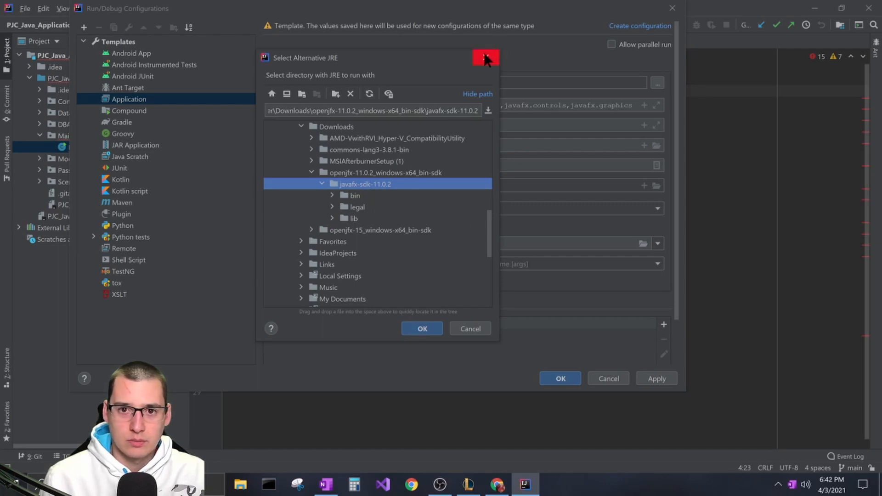
left_click(485, 58)
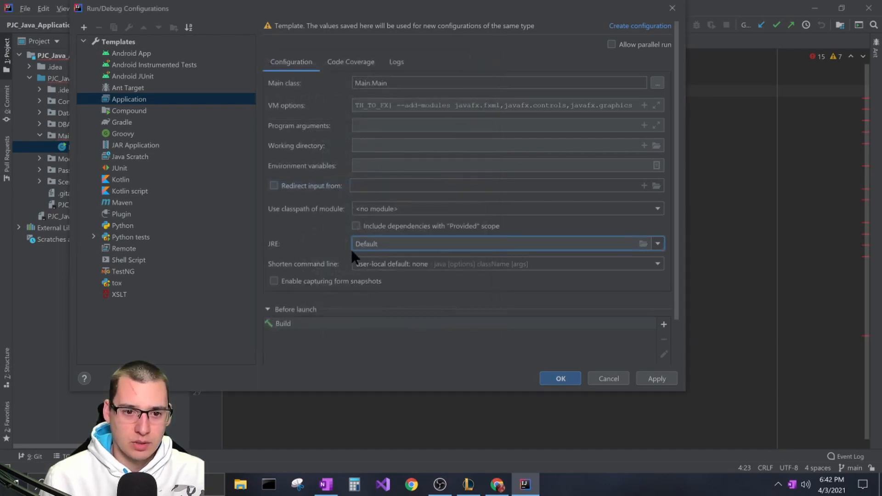
left_click(656, 244)
type("11")
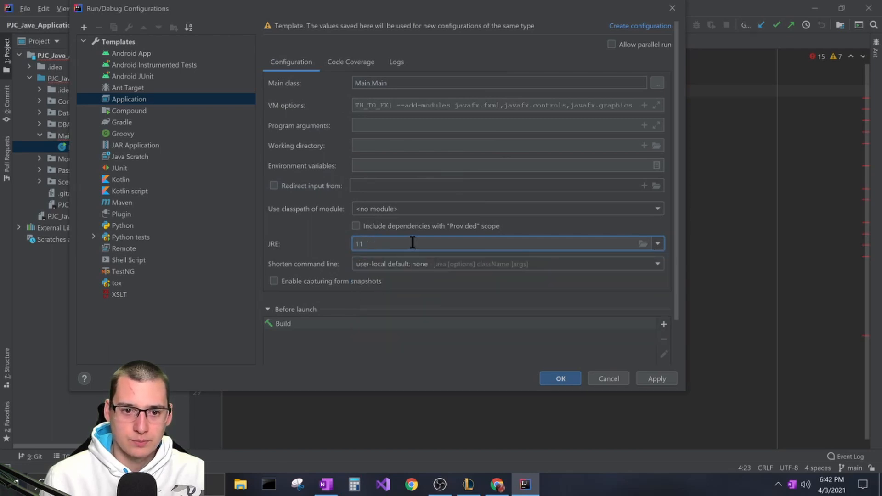
mouse_move(429, 238)
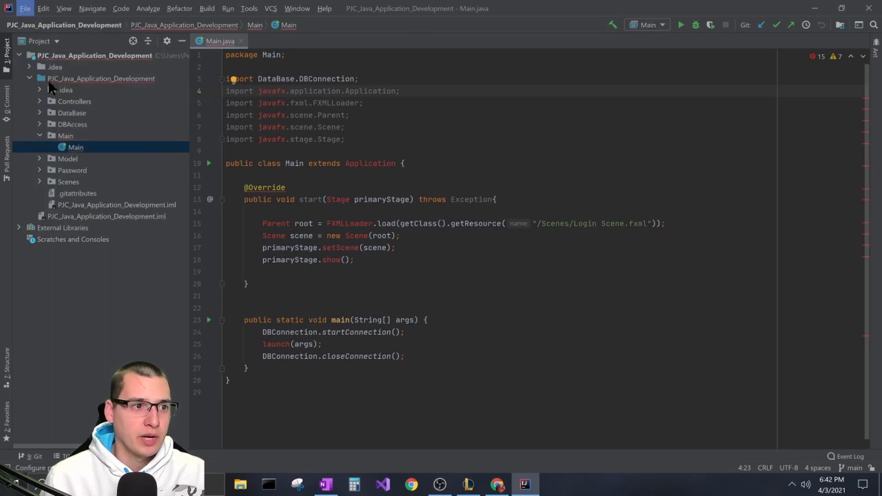
- Choose the 11 (11.0.9) Project SDK in Project Structure and view the empty Libraries page
left_click(405, 91)
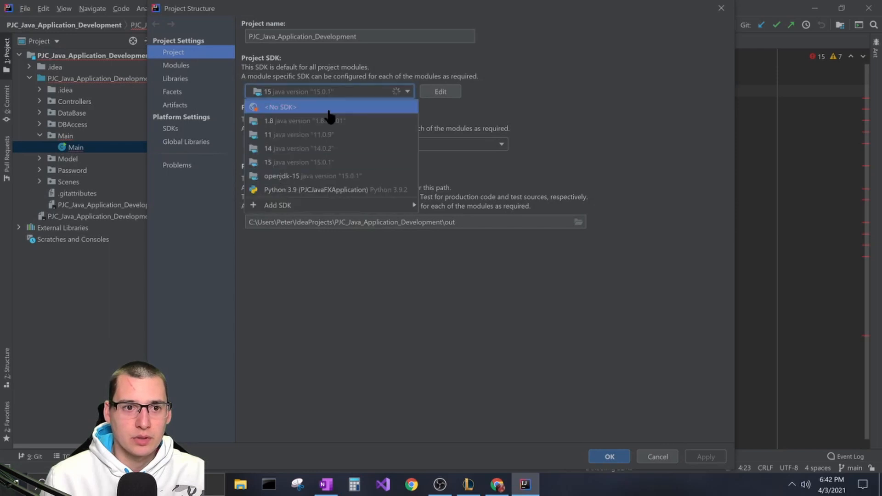
left_click(299, 135)
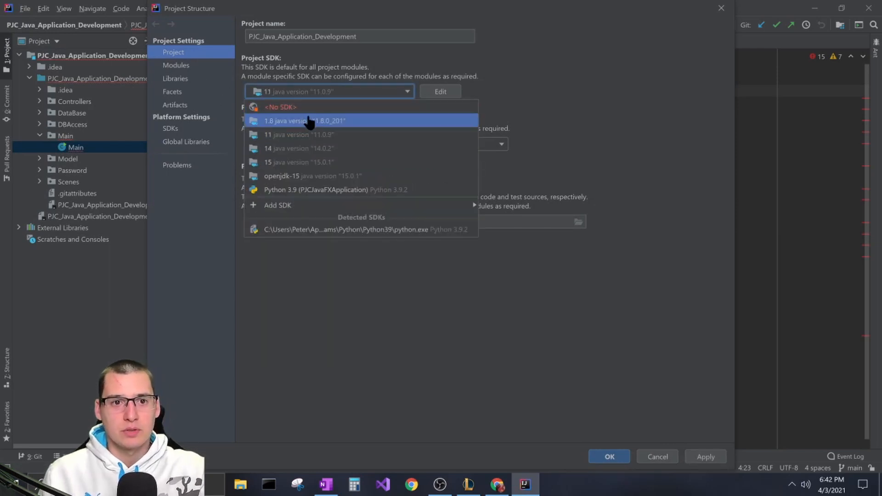
mouse_move(337, 148)
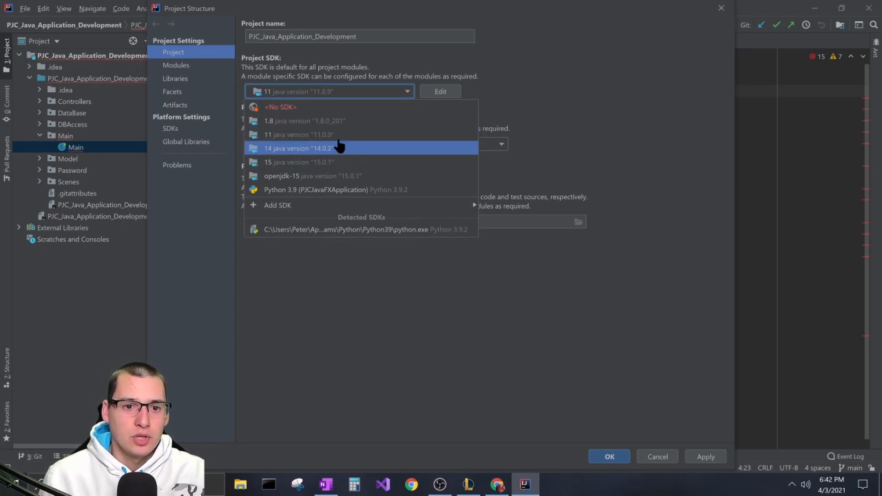
mouse_move(321, 121)
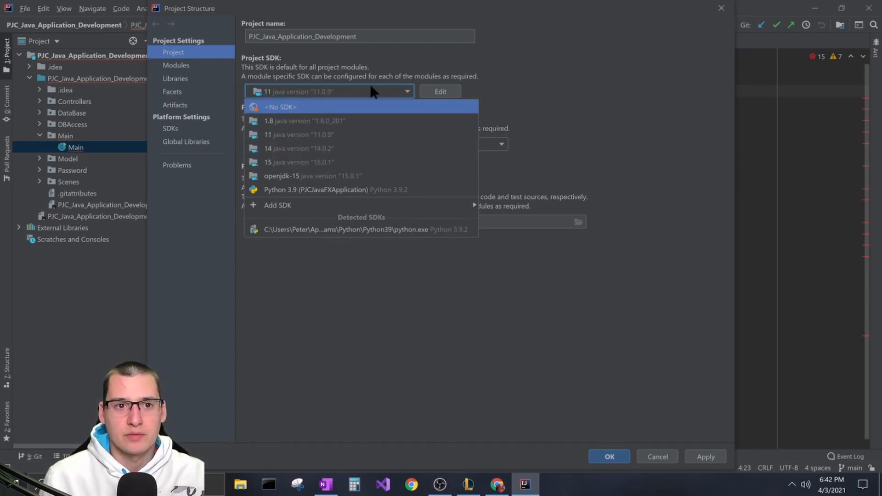
mouse_move(304, 96)
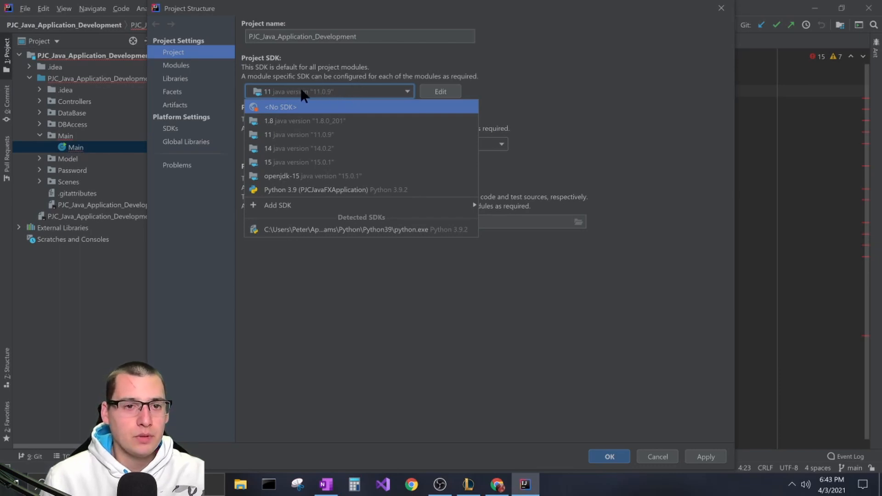
mouse_move(335, 120)
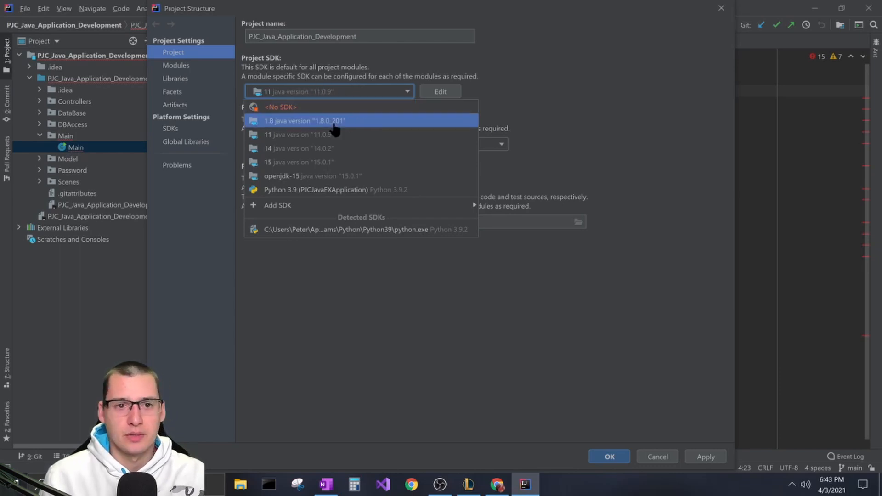
mouse_move(307, 107)
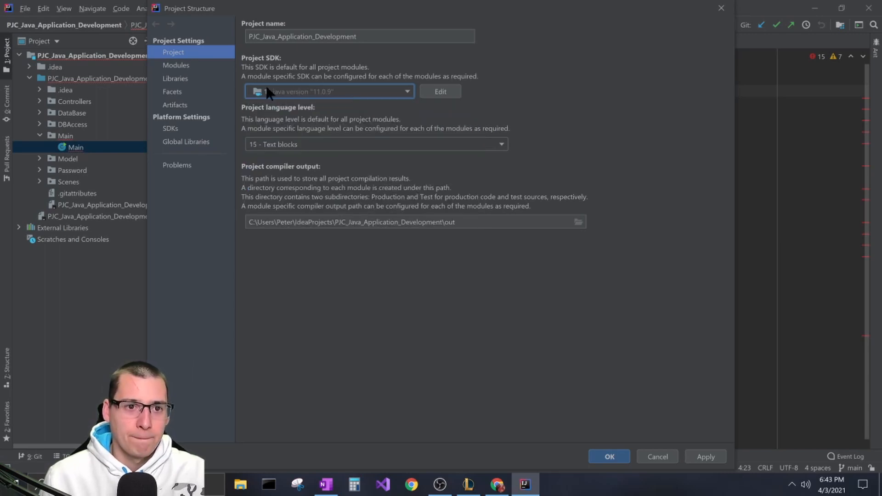
left_click(175, 65)
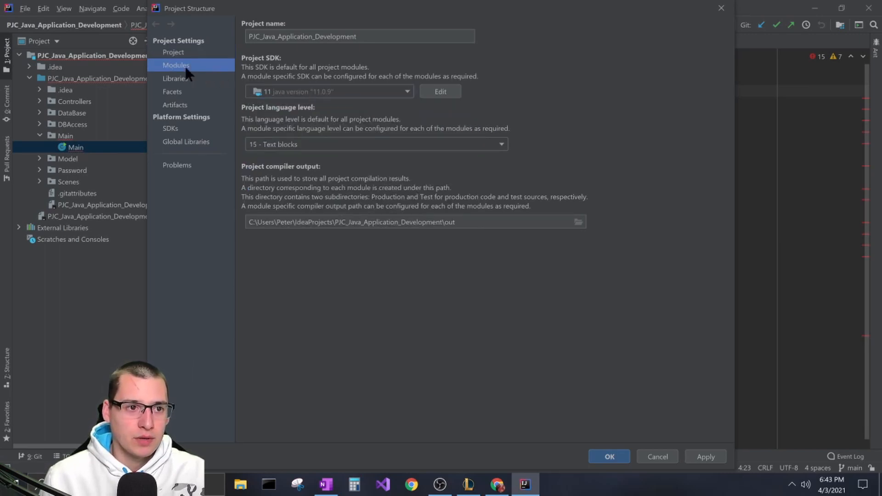
left_click(175, 79)
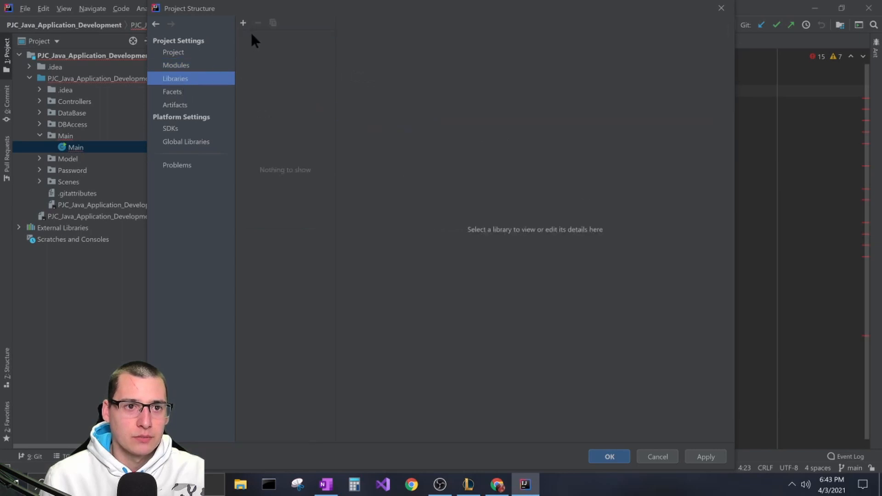
- Add the Connector J 8.0 library, build (fails: release 15 unsupported), then switch to File Explorer
left_click(242, 22)
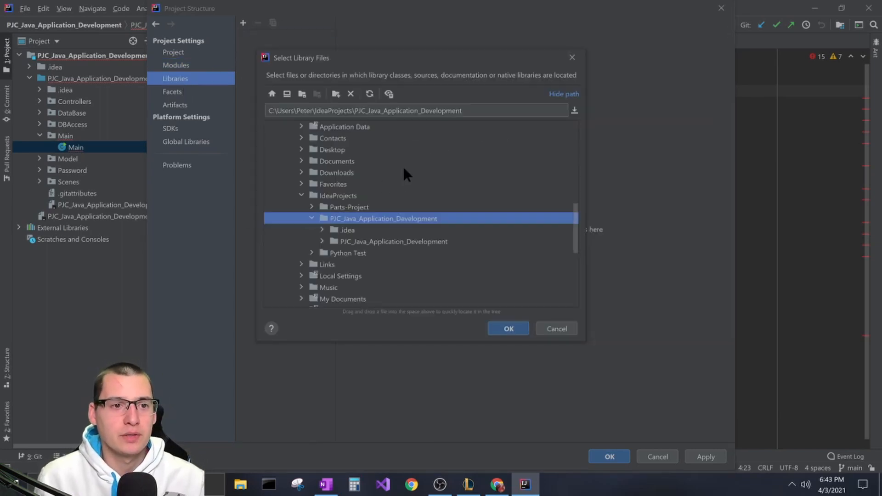
mouse_move(385, 160)
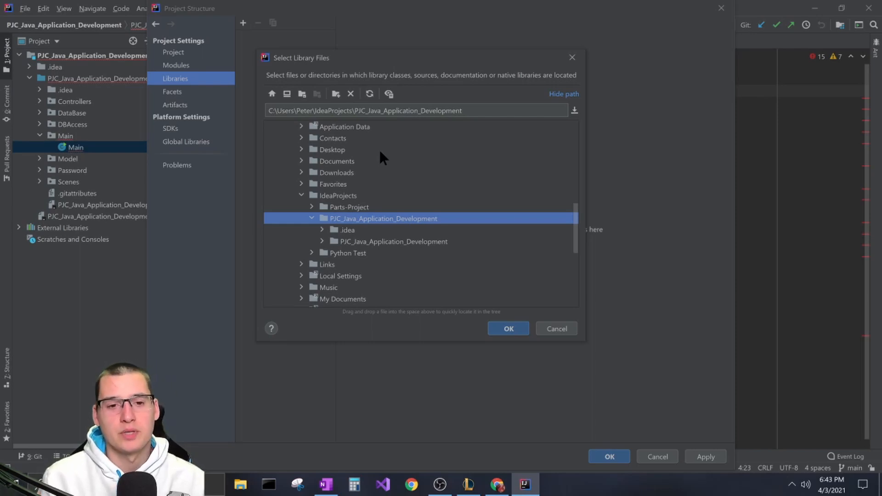
mouse_move(412, 135)
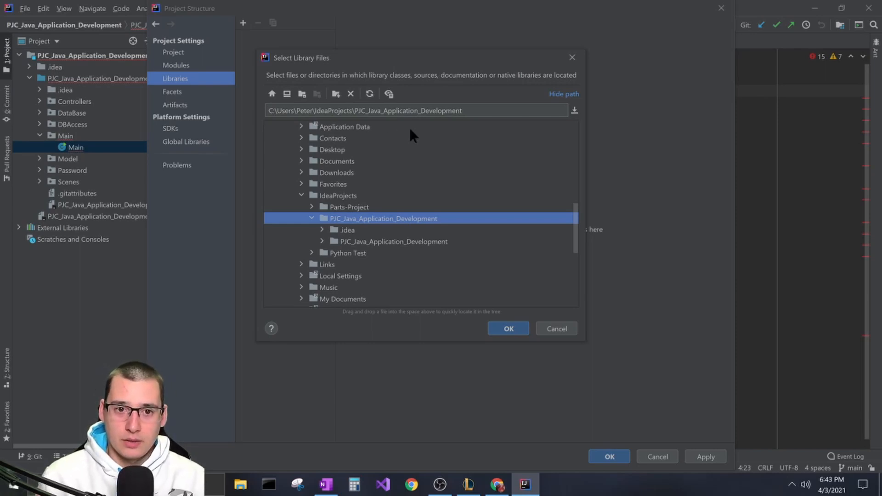
mouse_move(197, 169)
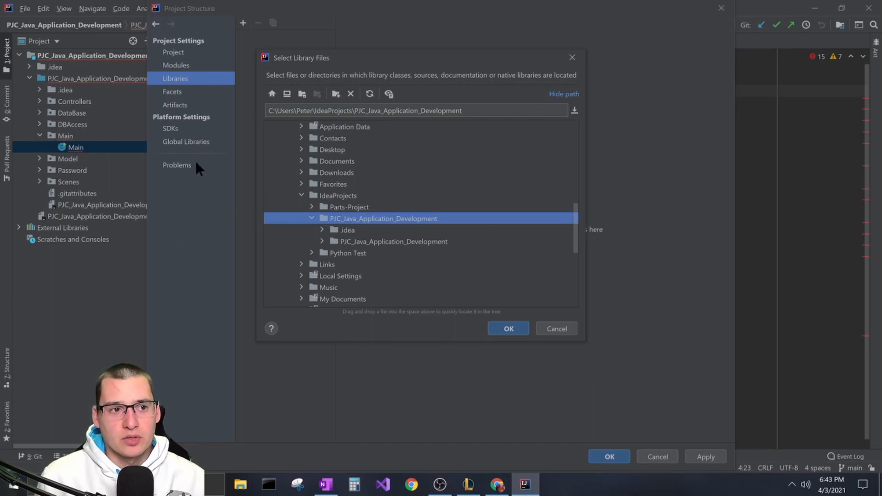
mouse_move(217, 109)
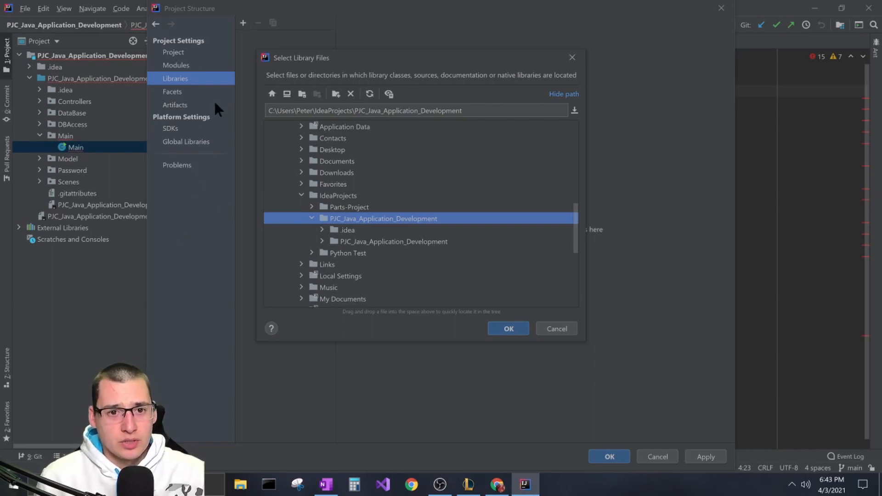
mouse_move(405, 258)
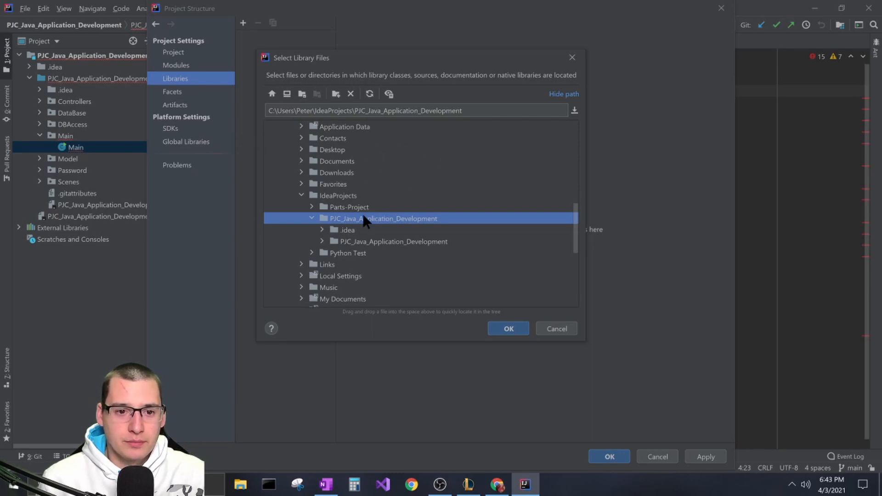
mouse_move(422, 259)
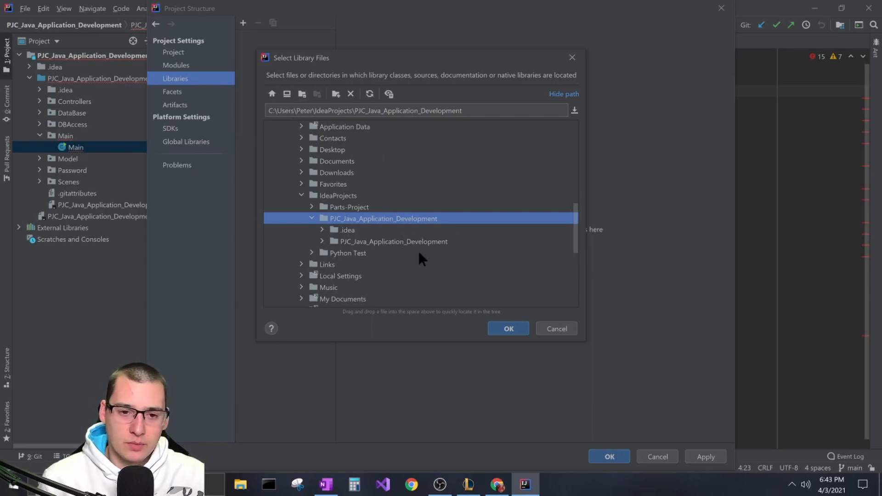
mouse_move(344, 221)
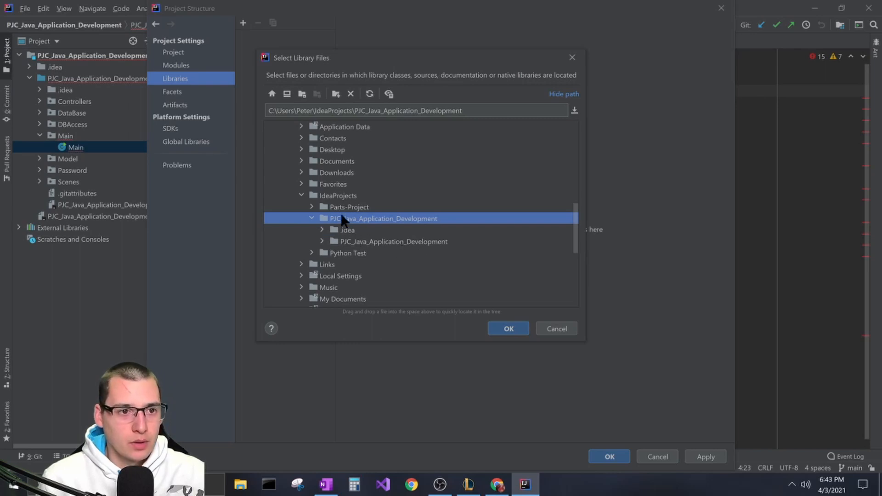
mouse_move(314, 154)
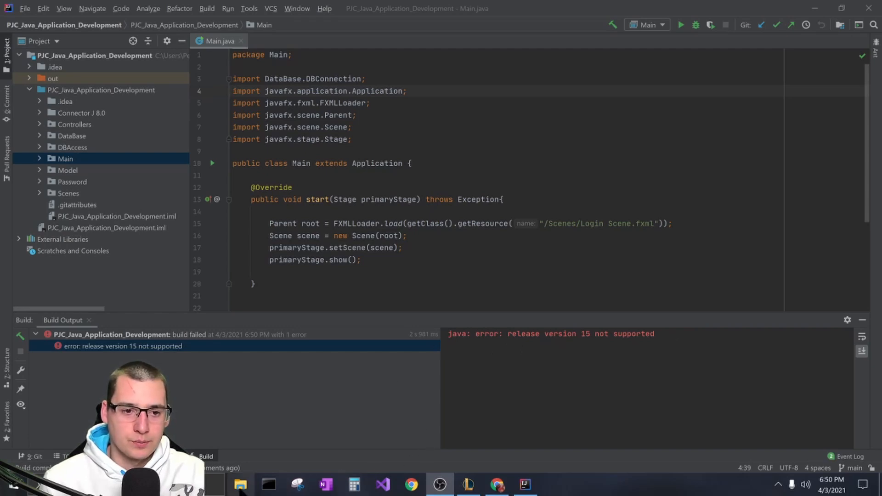
left_click(239, 483)
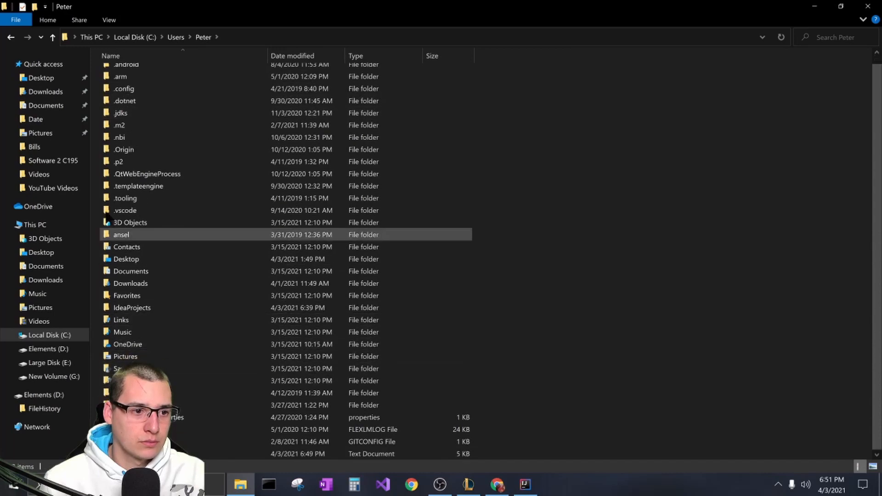
- Navigate IdeaProjects > PJC_Java_Application_Development > .idea and bring up Open with for misc.xml
double_click(132, 308)
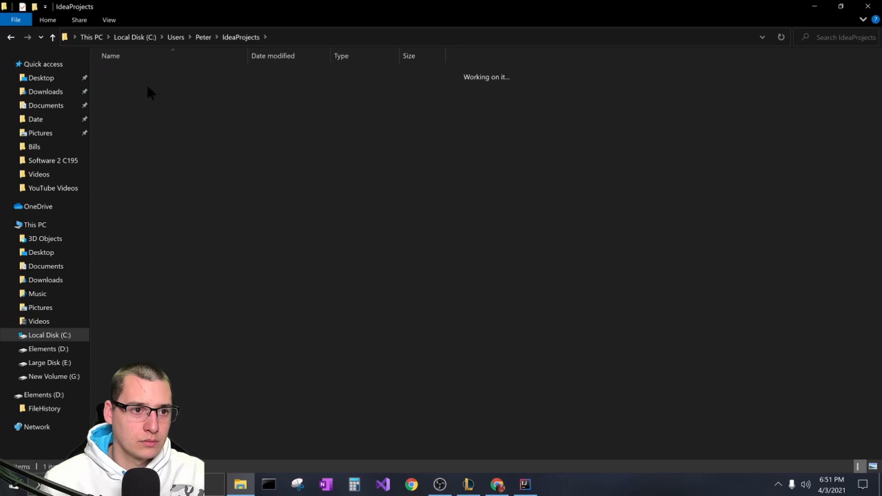
double_click(166, 98)
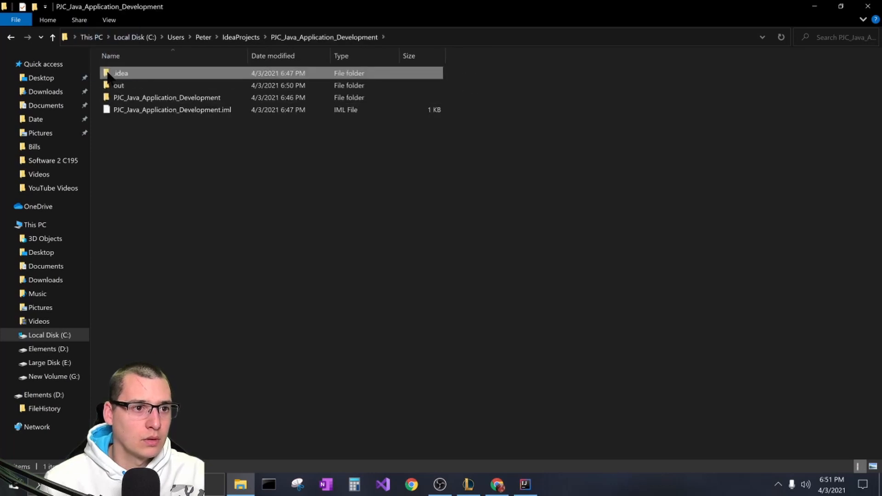
double_click(120, 73)
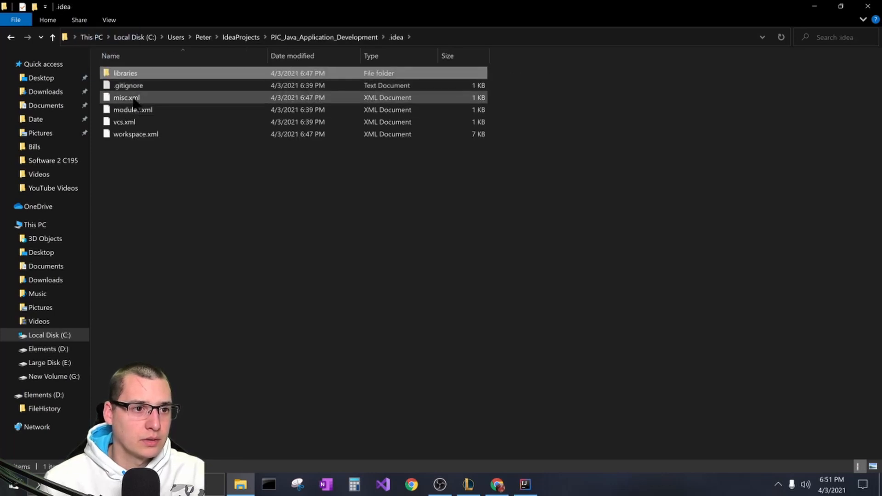
left_click(127, 97)
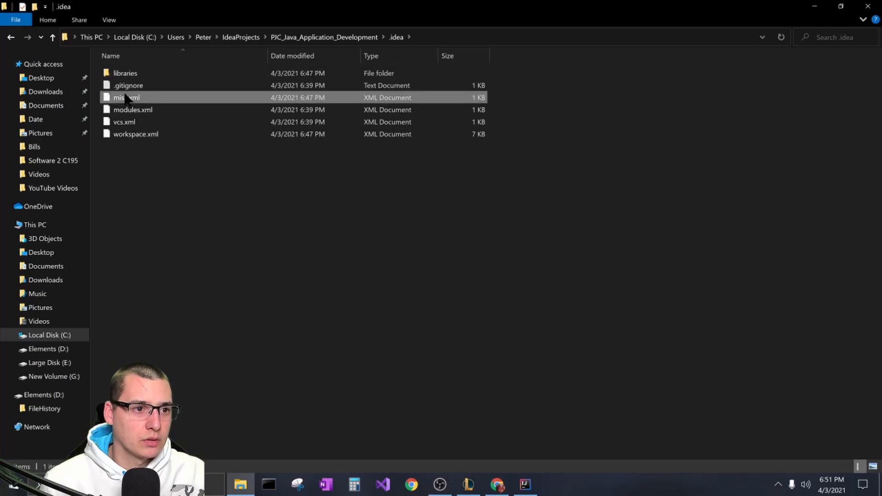
right_click(119, 97)
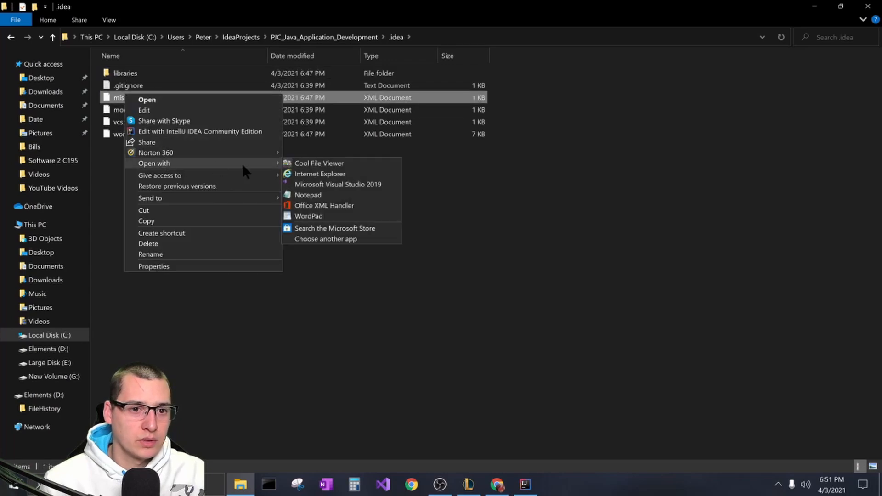
left_click(309, 216)
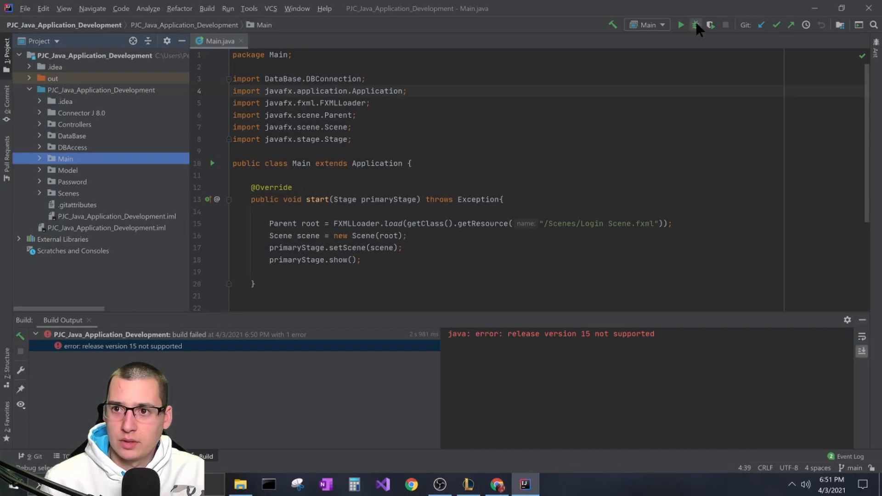
- Run the Main configuration and drag the launched login window toward the upper right
left_click(696, 25)
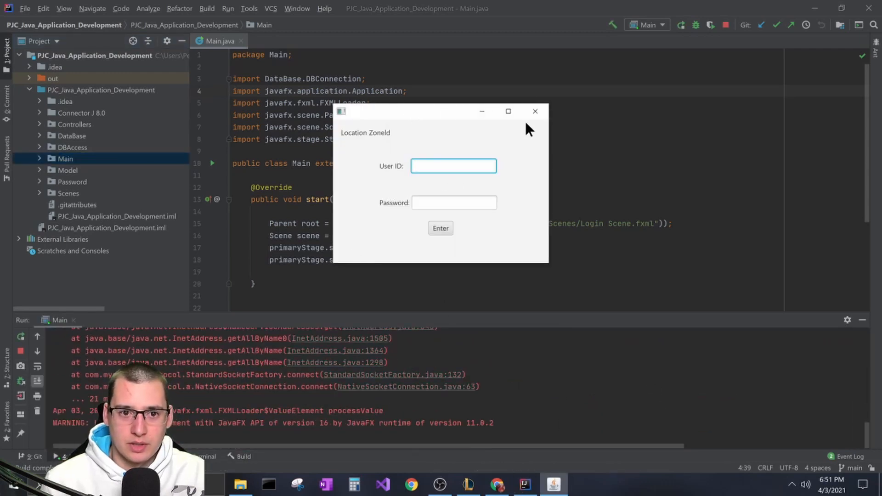
left_click_drag(439, 111, 672, 72)
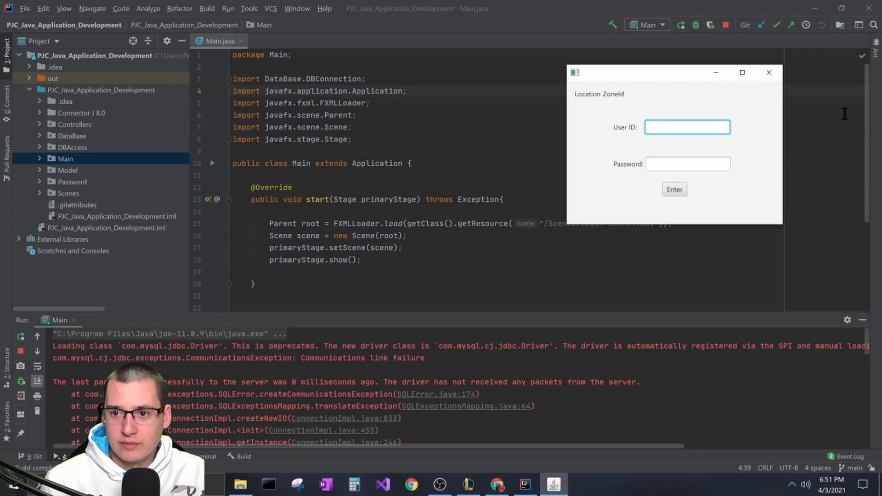
left_click(769, 73)
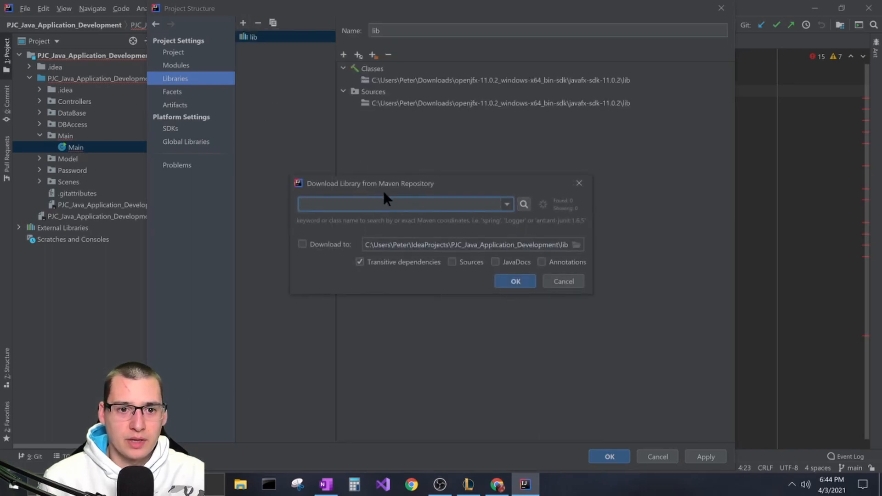
- Search Maven for mysql and add mysql-connector-java 8.0.23 to the project module
type("s")
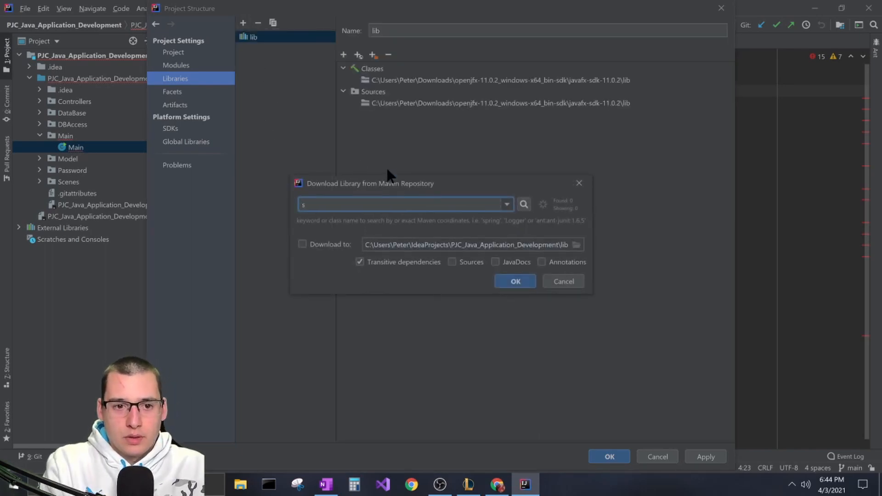
type("mysql")
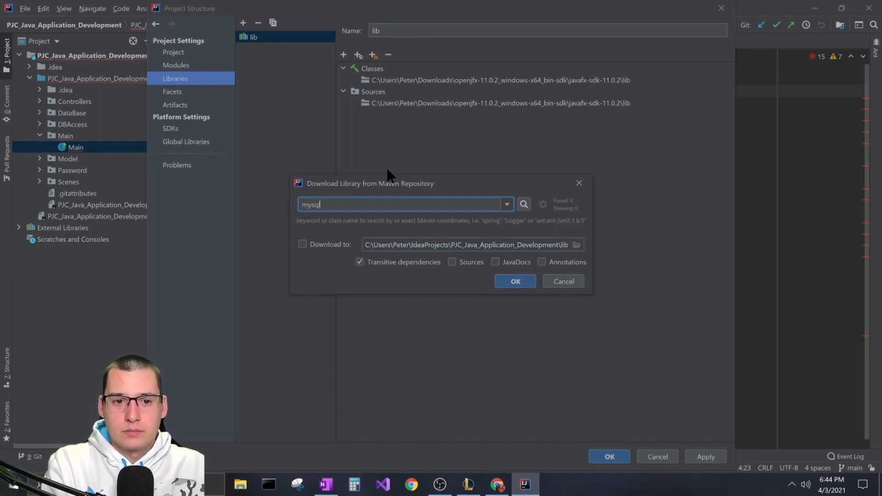
mouse_move(367, 193)
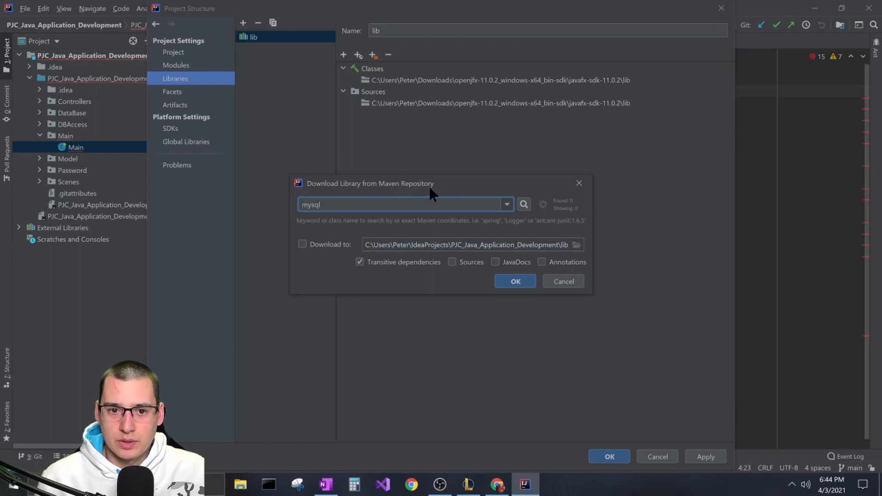
mouse_move(386, 202)
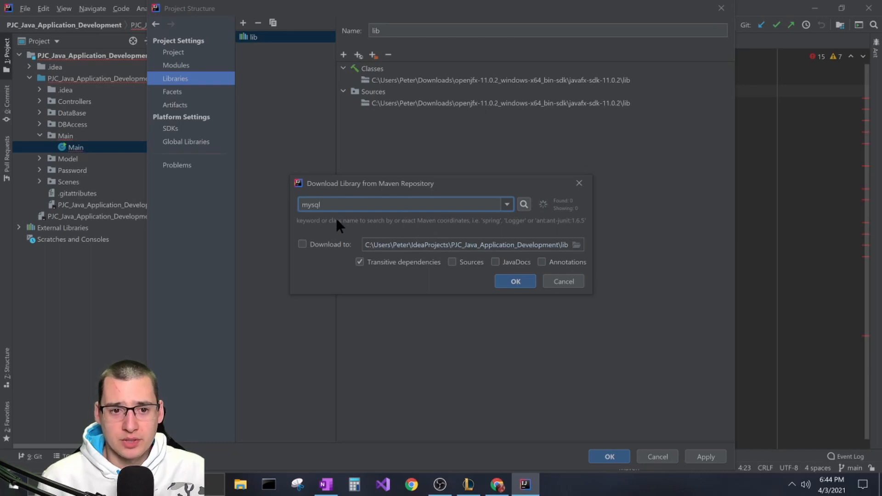
type("mysql")
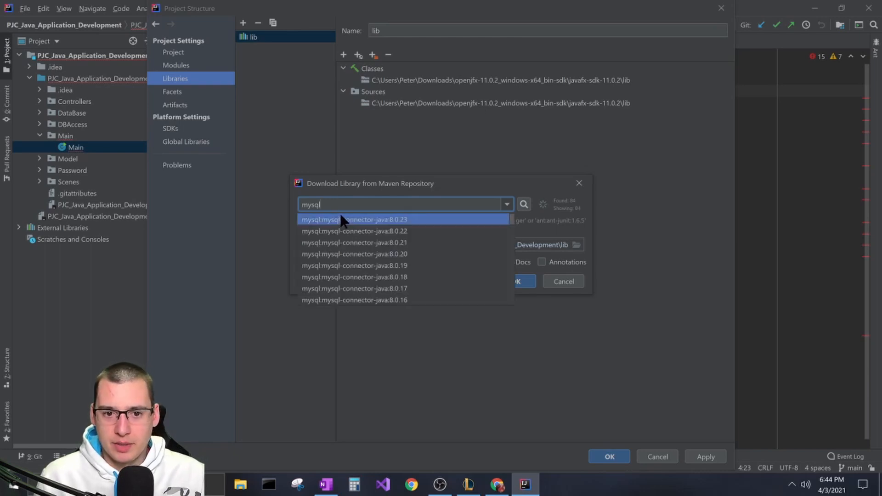
left_click(354, 219)
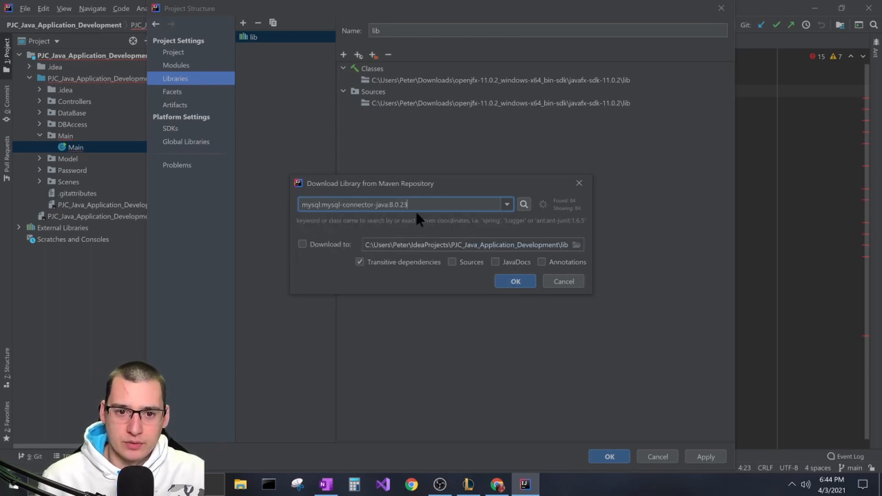
left_click(515, 281)
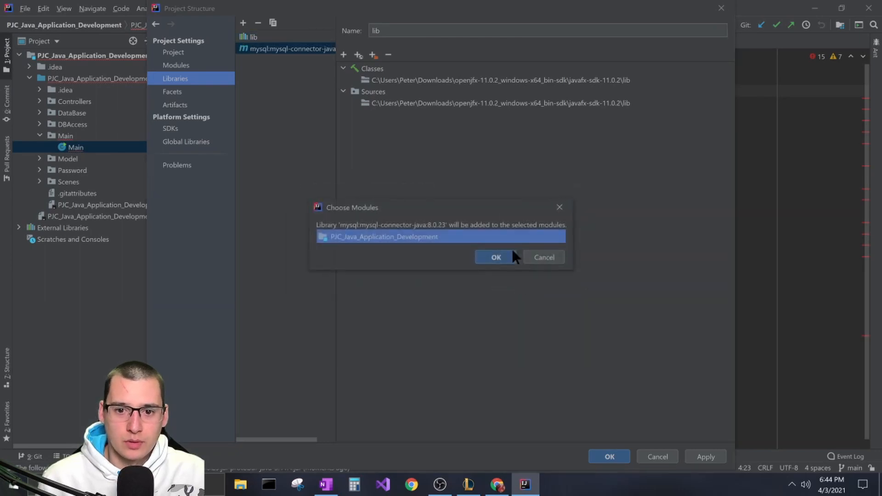
left_click(496, 257)
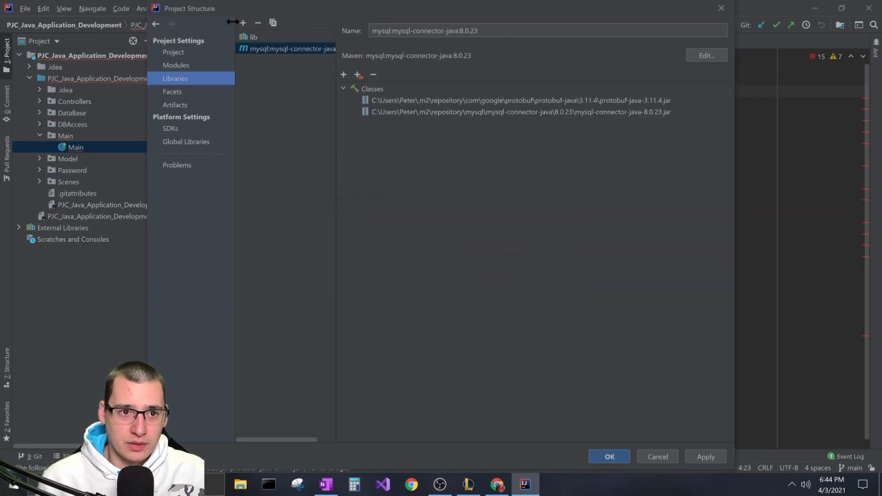
left_click(242, 23)
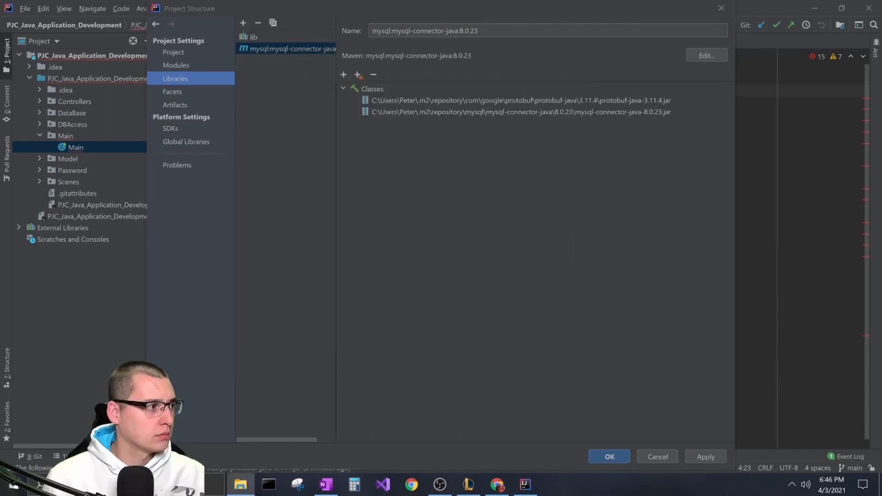
- Add Connector J 8.0/mysql-connector-java-8.0.23.jar as a Java library attached to the module
left_click(242, 22)
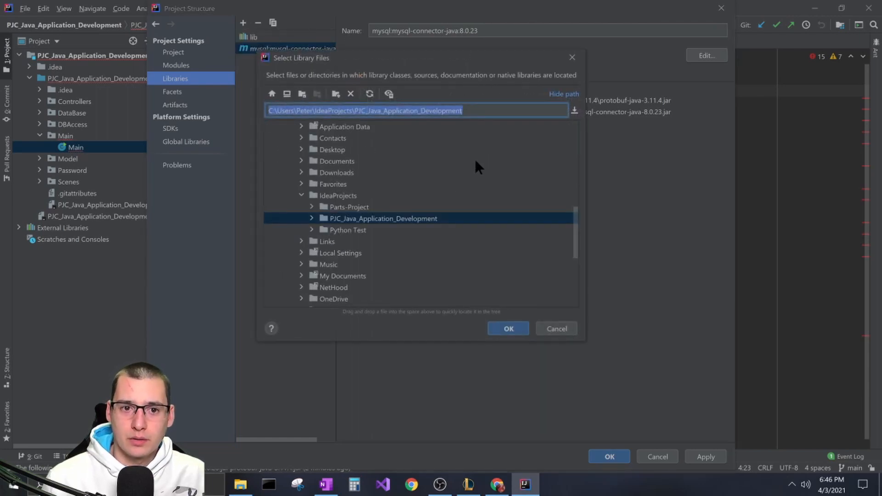
mouse_move(319, 226)
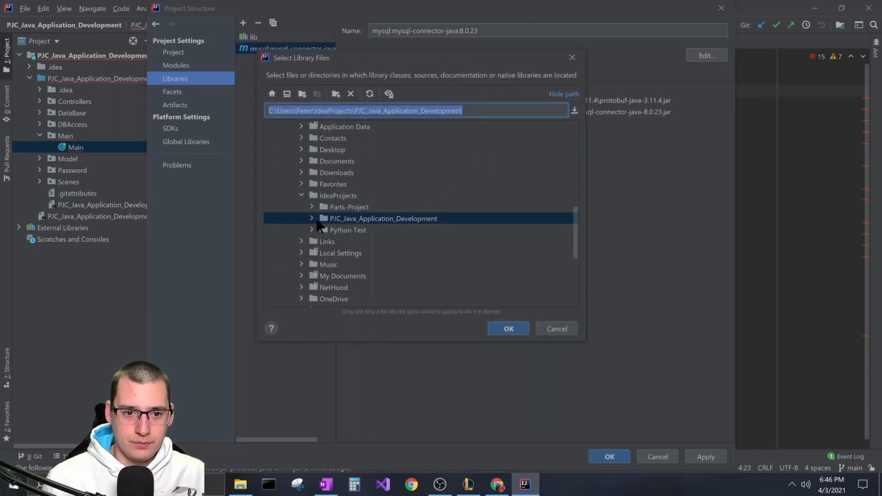
left_click(311, 218)
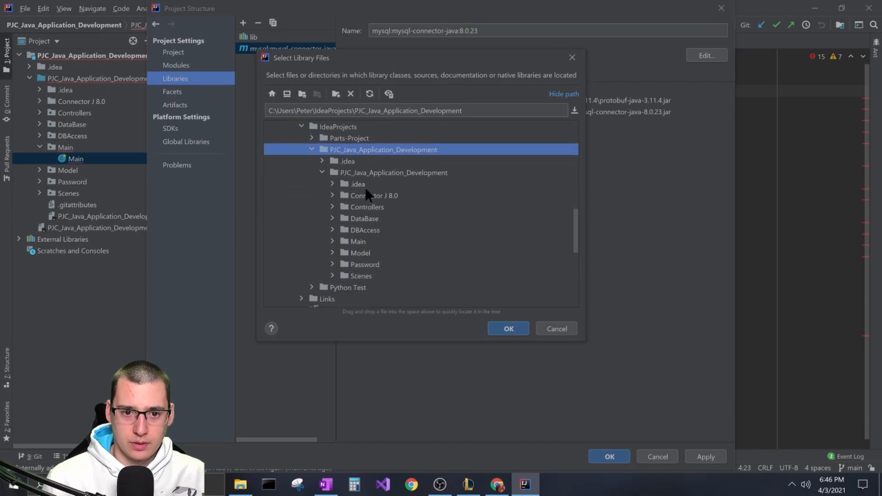
mouse_move(391, 204)
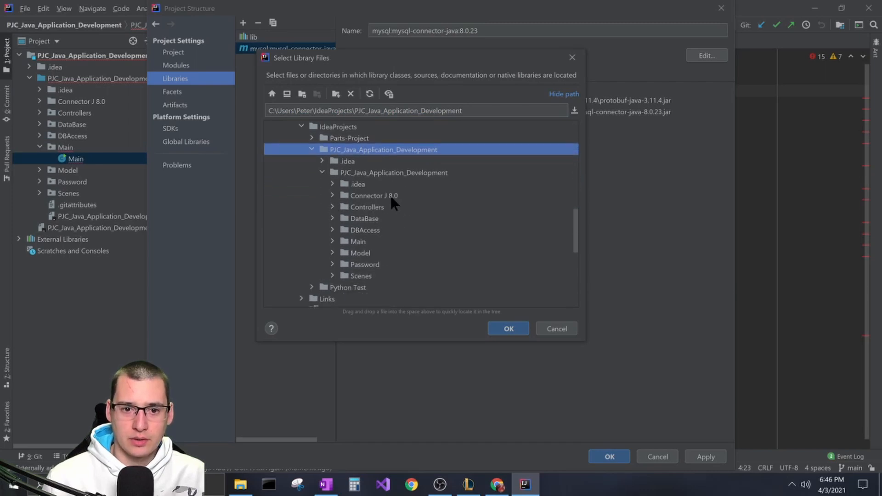
left_click(332, 195)
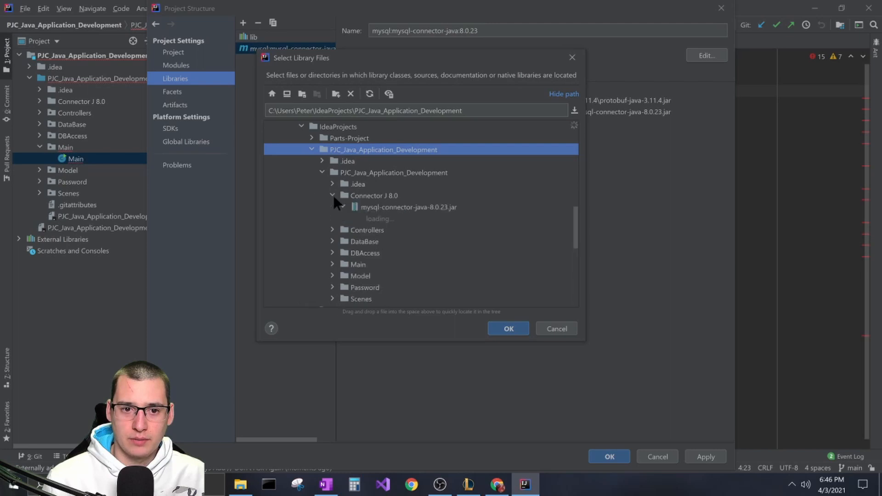
left_click(408, 207)
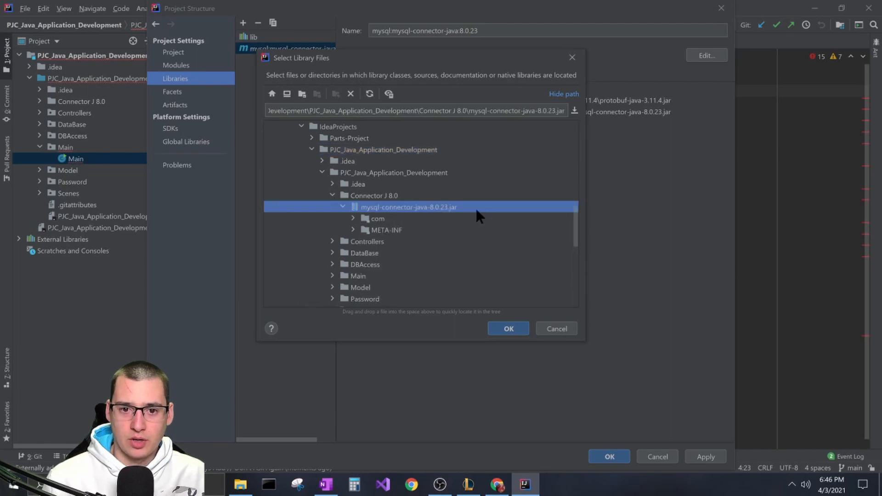
mouse_move(471, 221)
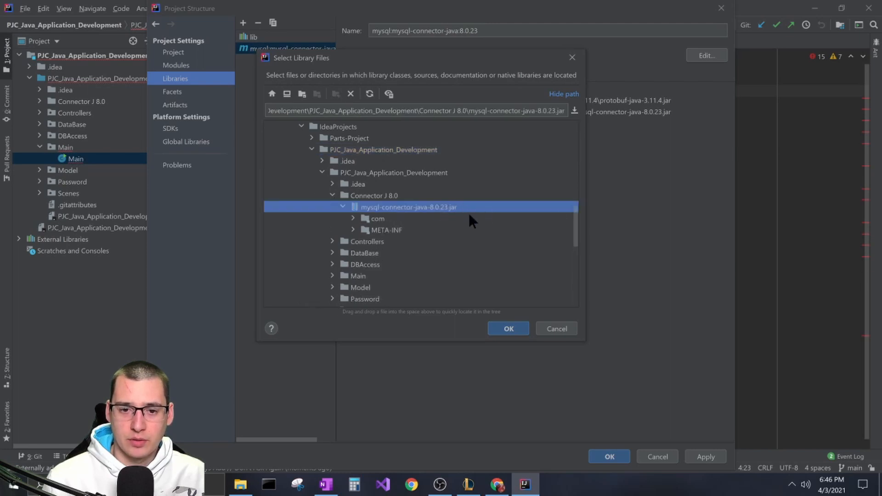
mouse_move(403, 222)
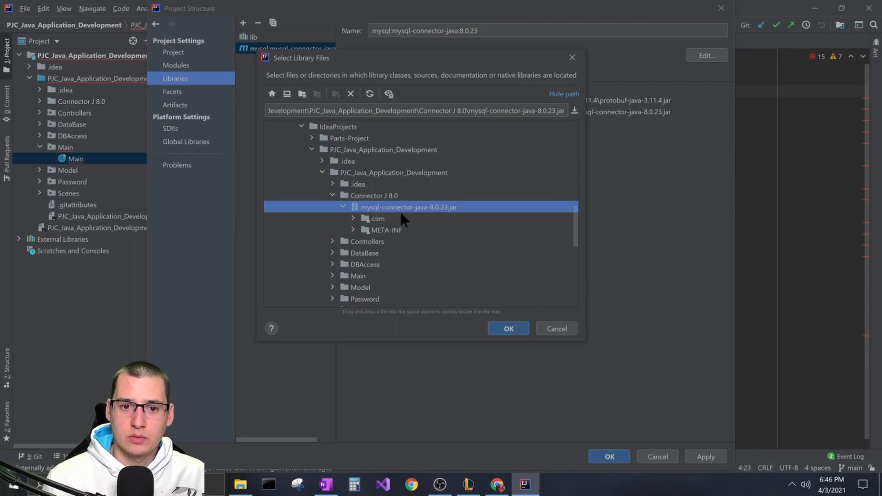
mouse_move(502, 319)
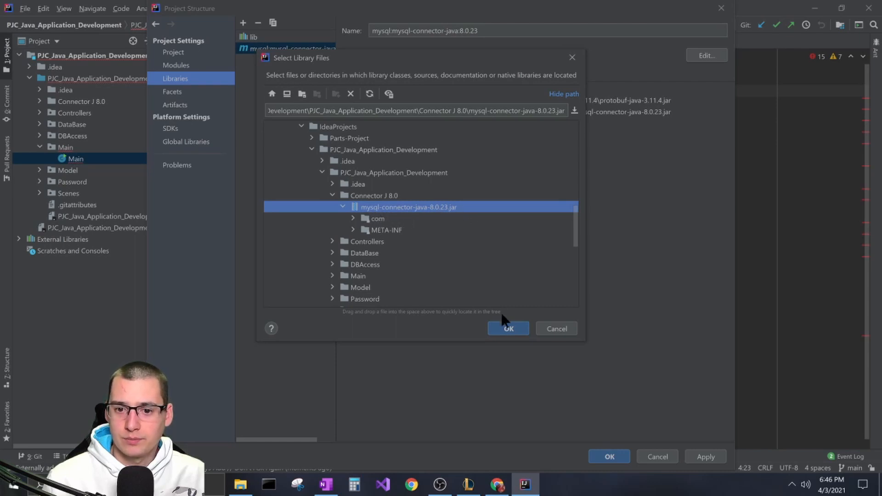
left_click(507, 329)
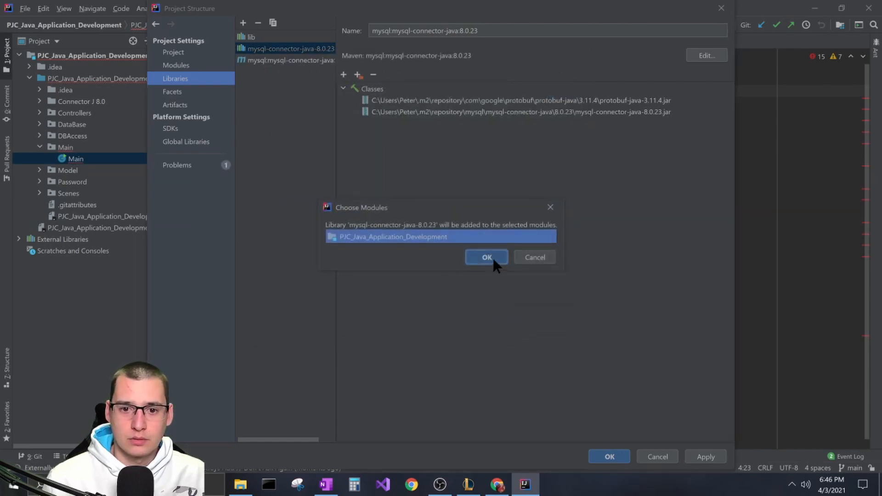
left_click(485, 257)
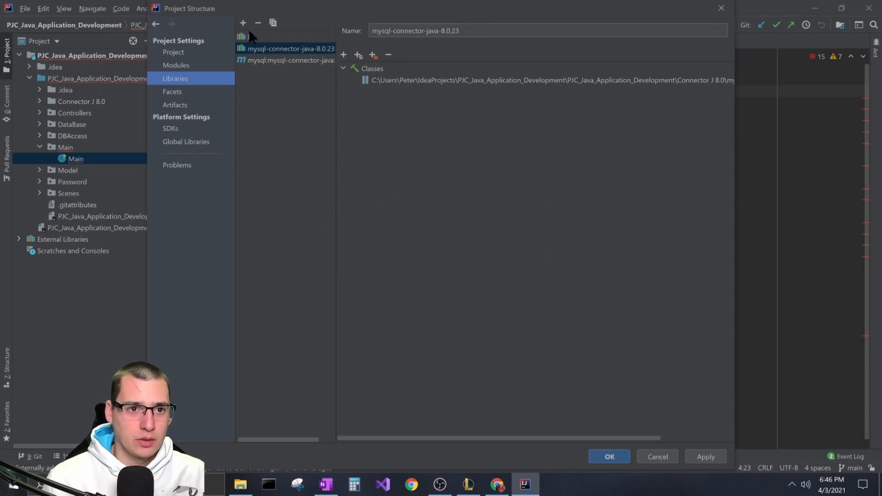
- Inspect the JDK 11 SDK entry, then apply and save the Project Structure changes
left_click(290, 60)
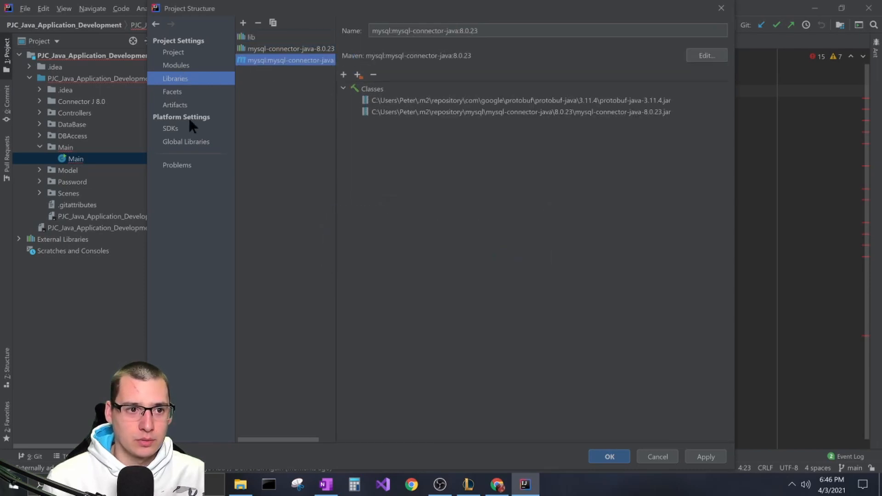
left_click(170, 128)
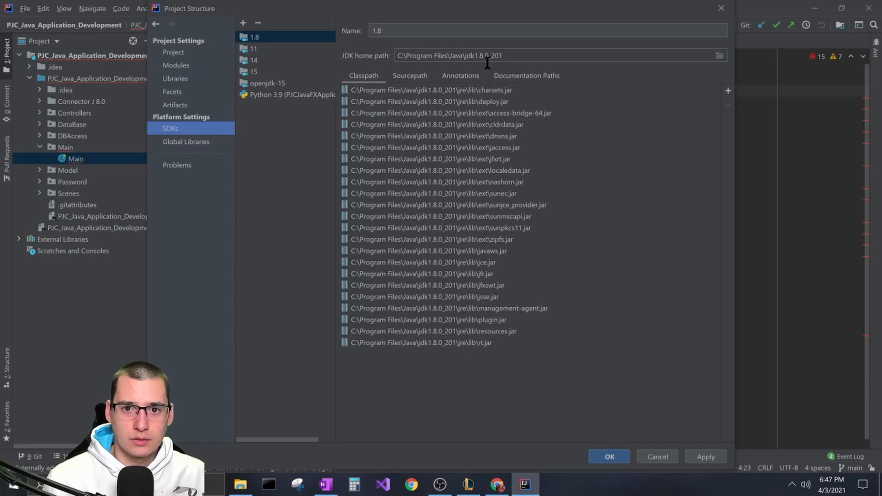
left_click(253, 49)
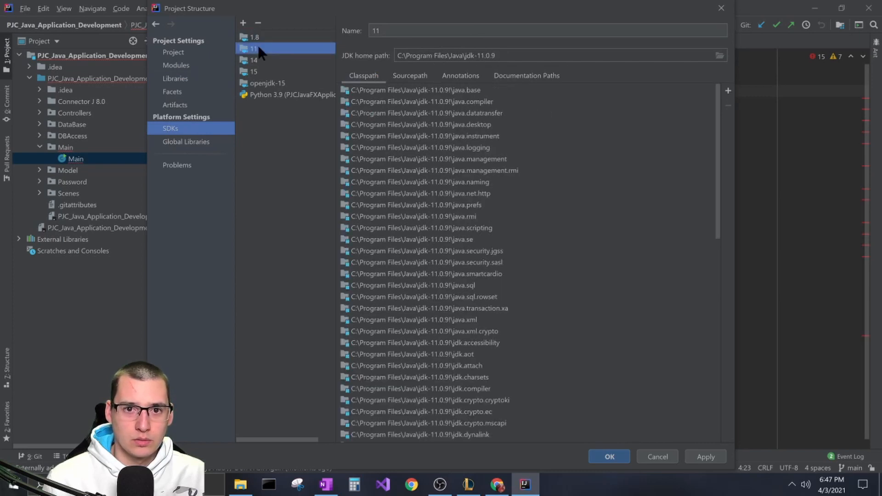
left_click(704, 456)
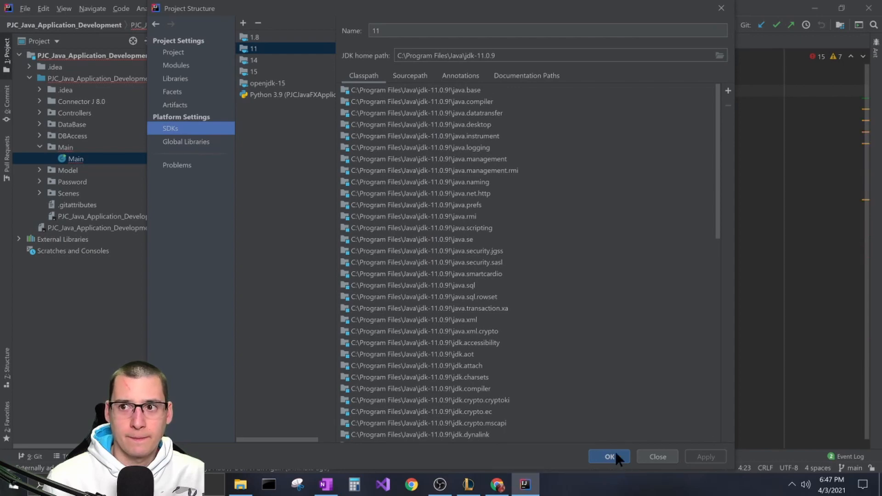
left_click(608, 457)
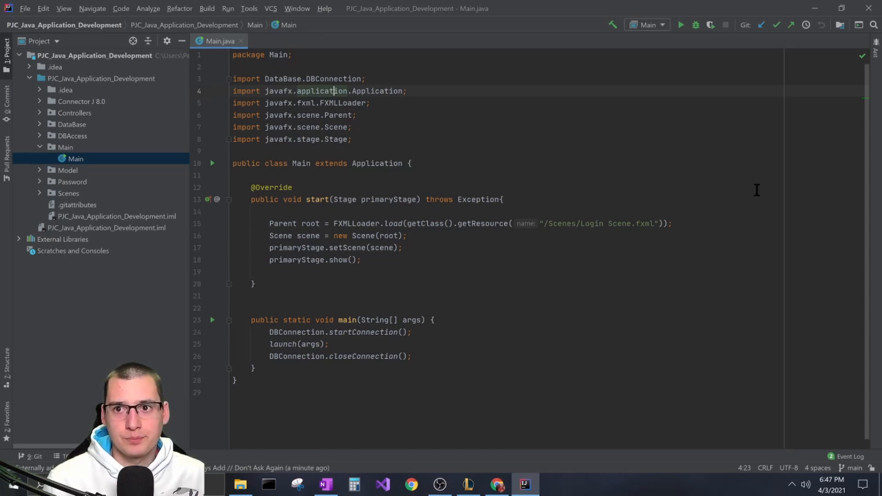
mouse_move(385, 281)
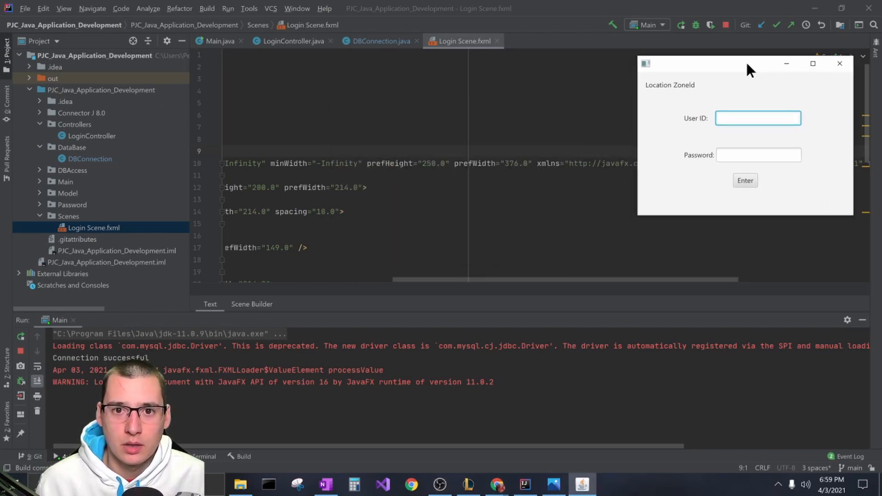
mouse_move(531, 90)
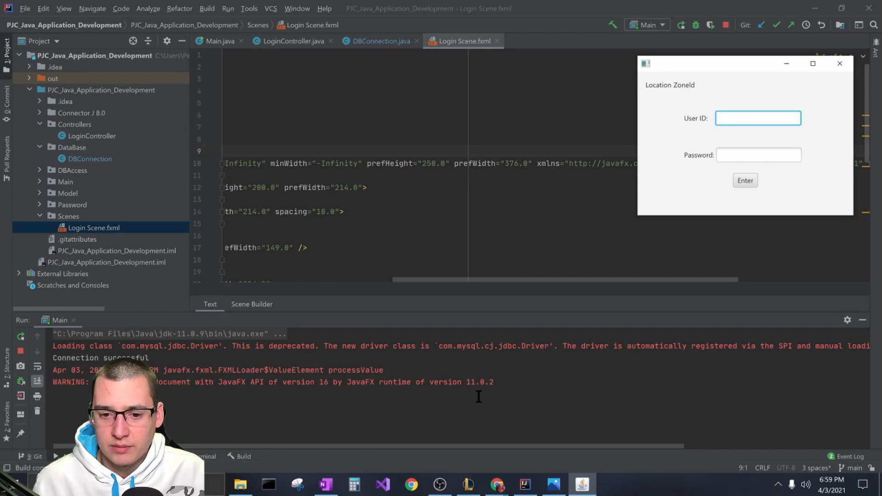
mouse_move(500, 304)
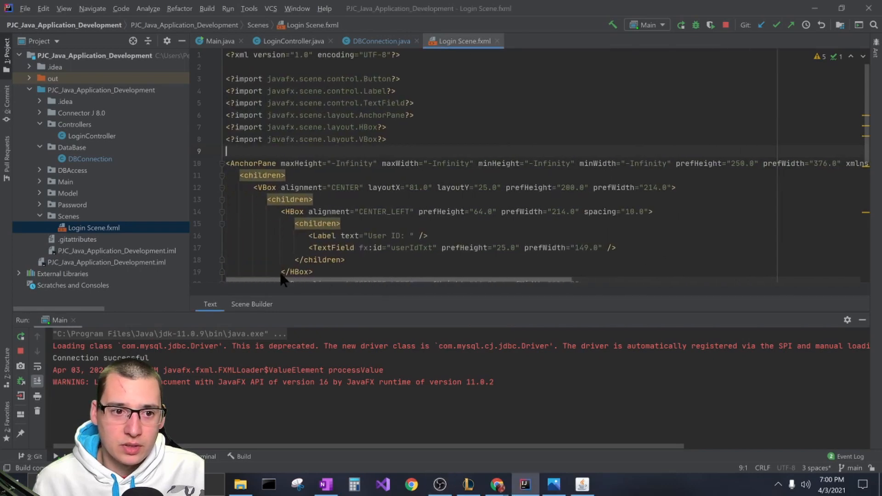
scroll("right", 3)
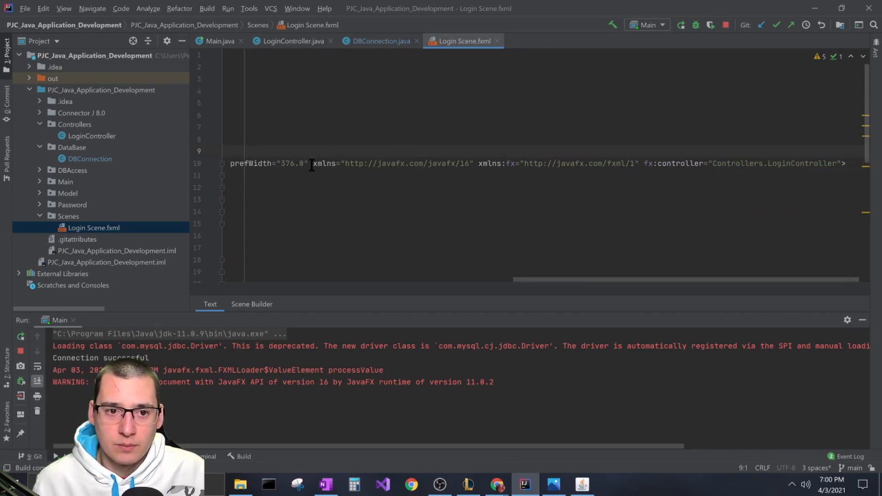
mouse_move(322, 175)
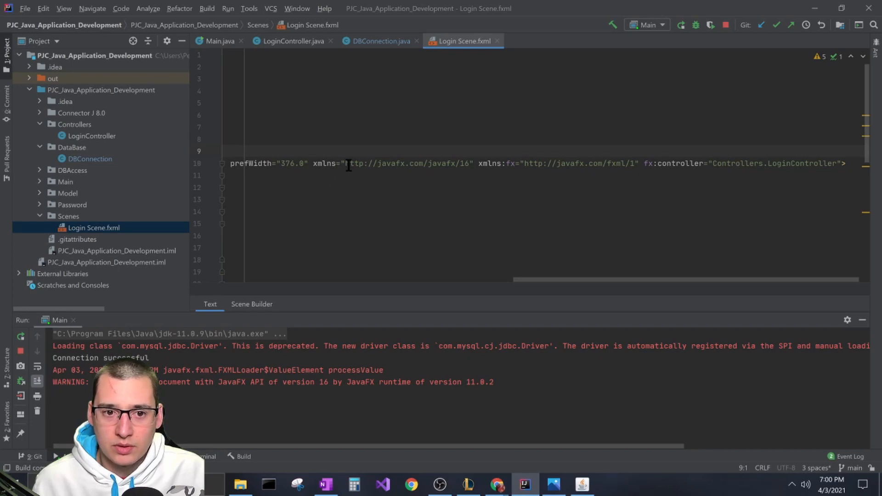
left_click_drag(348, 163, 845, 163)
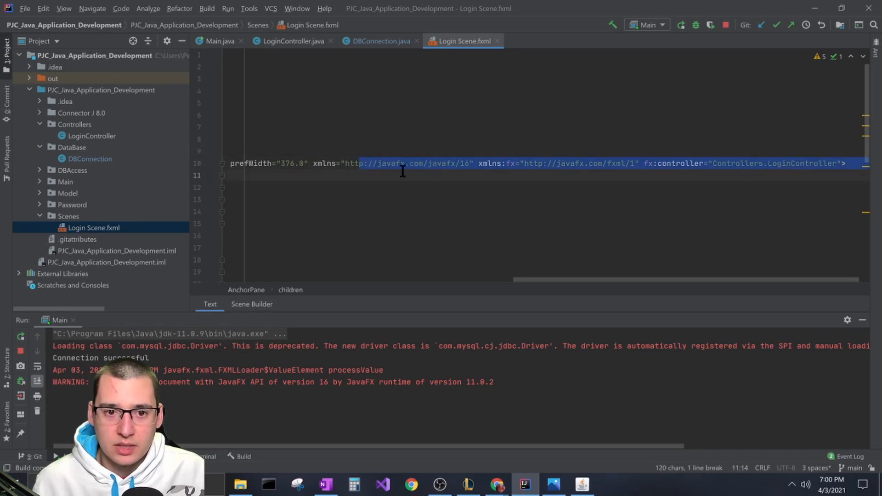
mouse_move(466, 170)
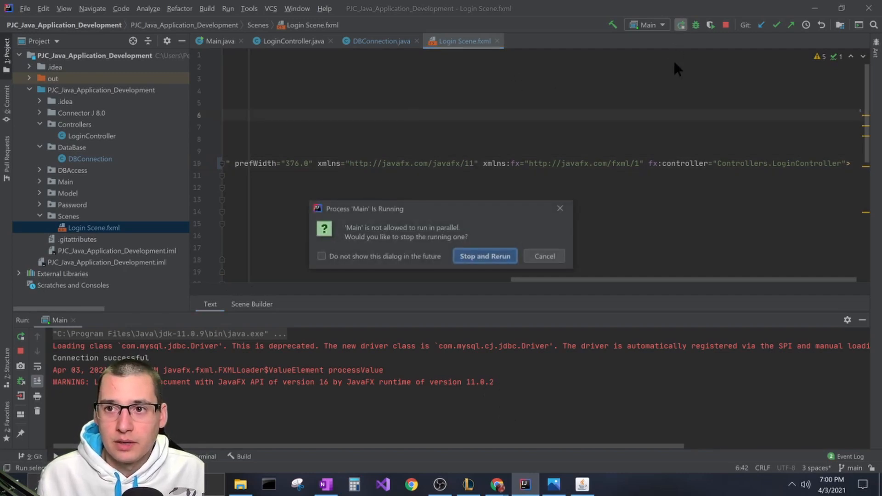
left_click(483, 256)
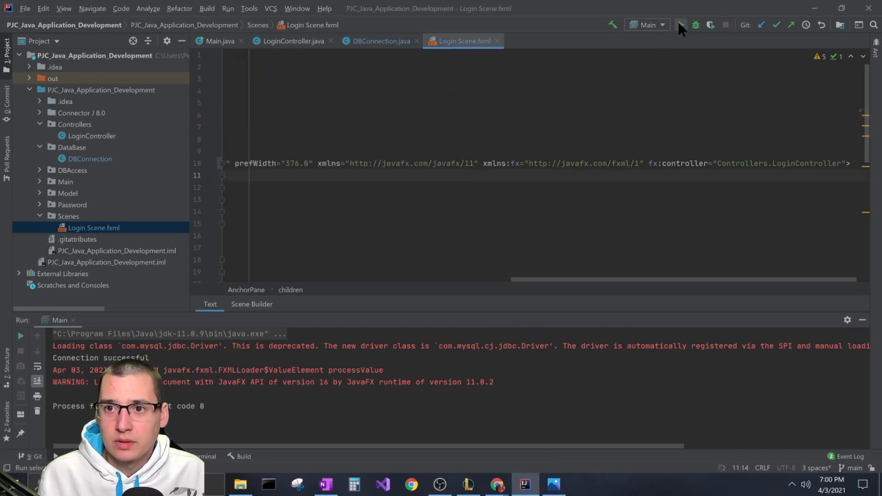
left_click(681, 26)
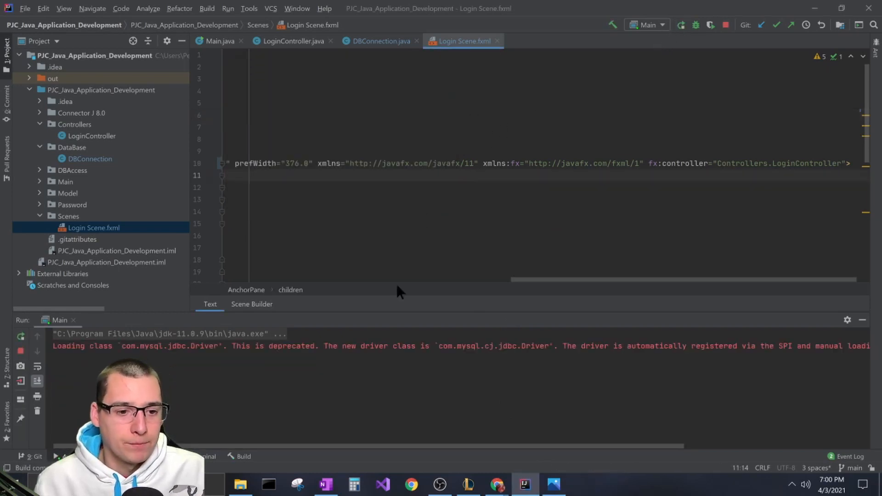